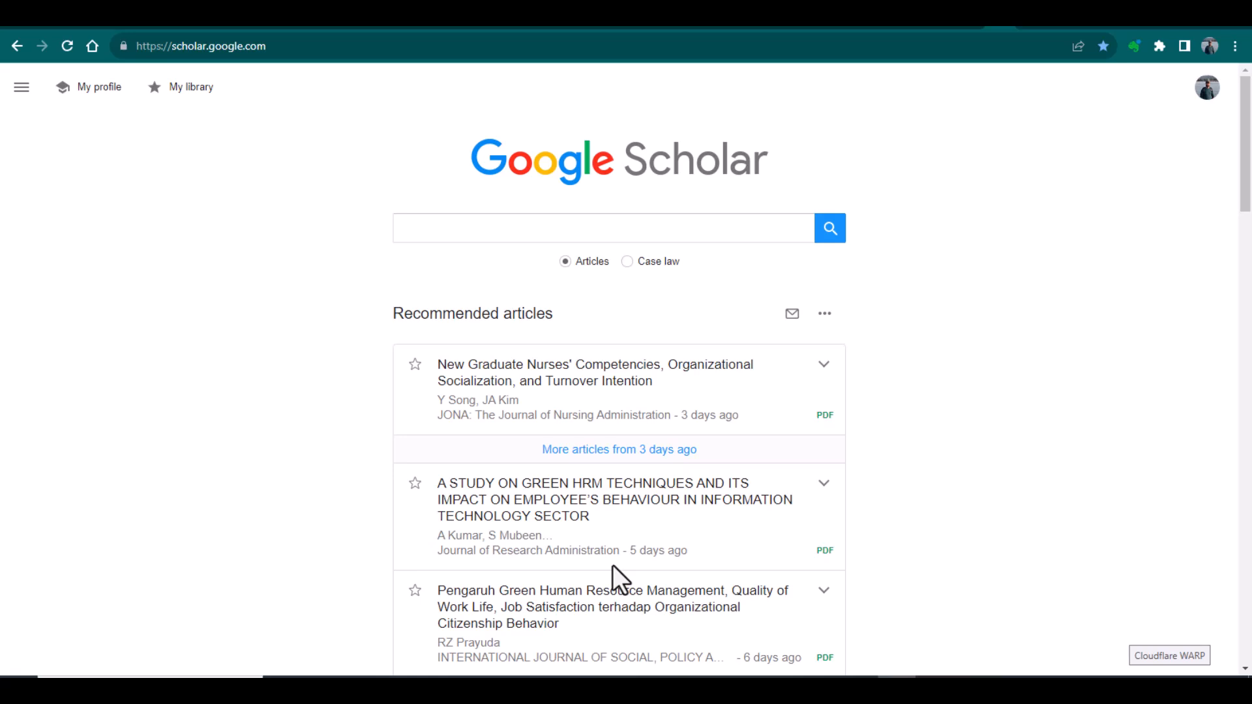
pyautogui.moveTo(561, 437)
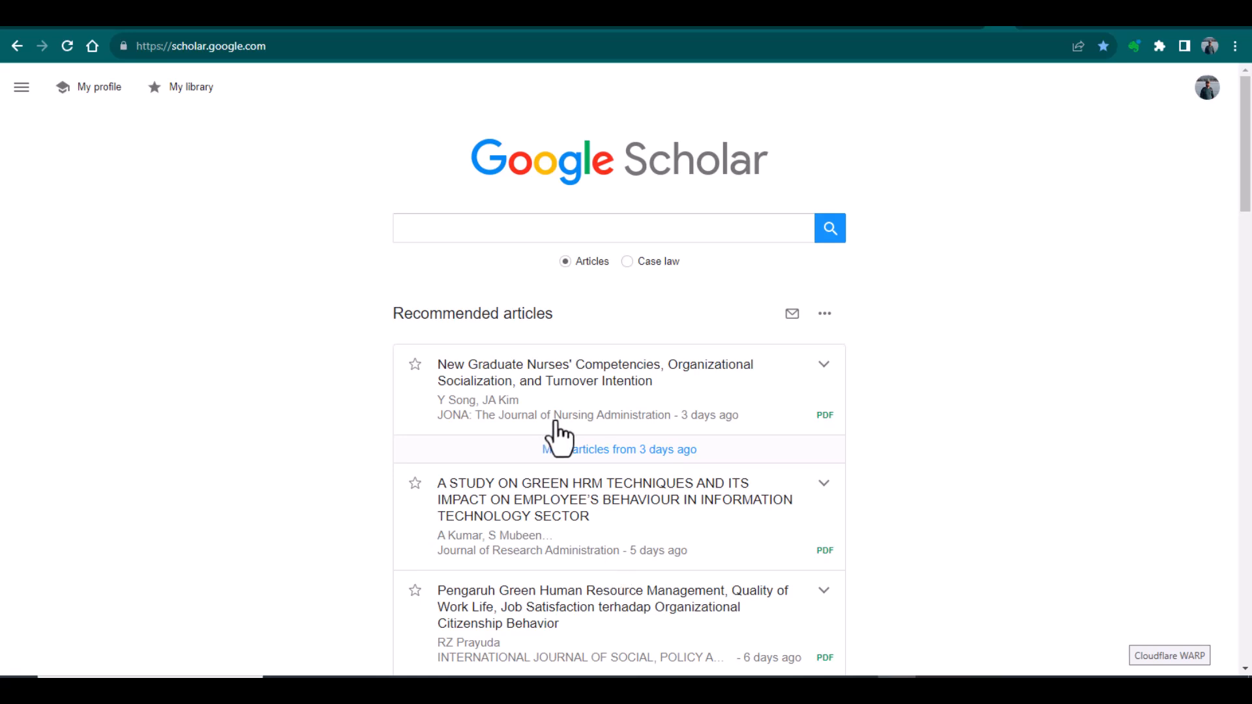
pyautogui.moveTo(574, 164)
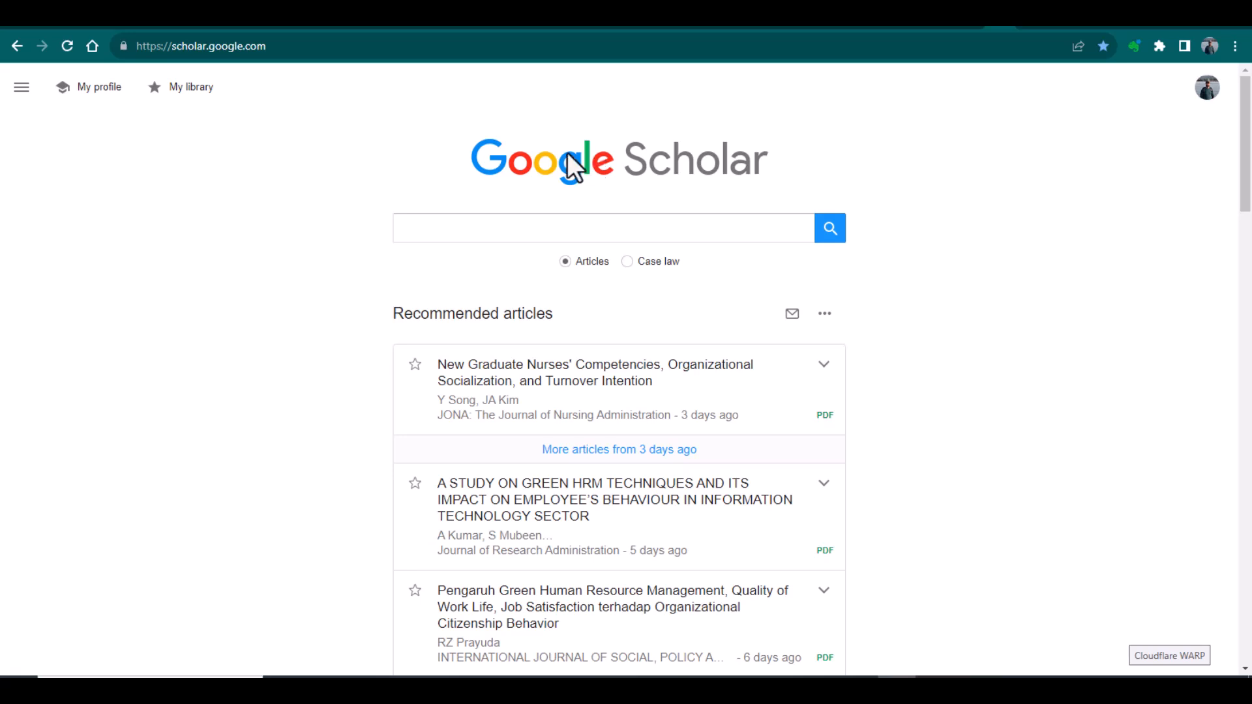
pyautogui.moveTo(319, 124)
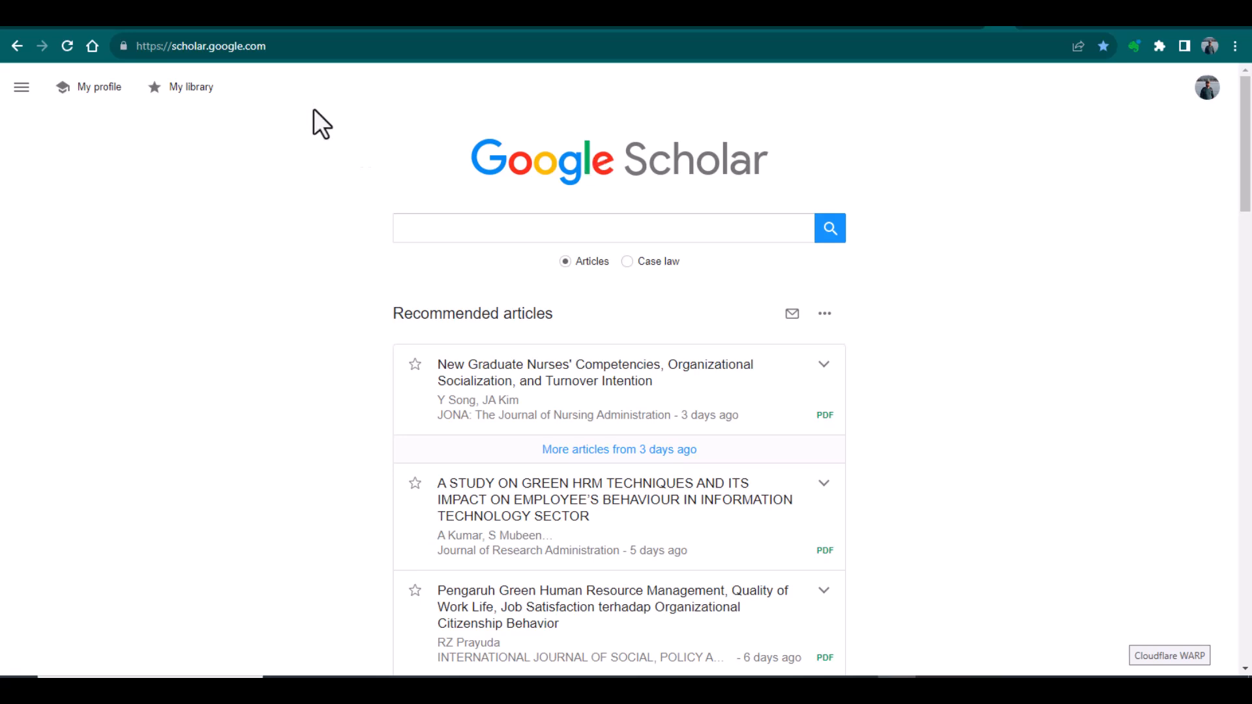
# Step: Type 'job satisfaction and' into the Google Scholar search box without submitting
pyautogui.click(559, 228)
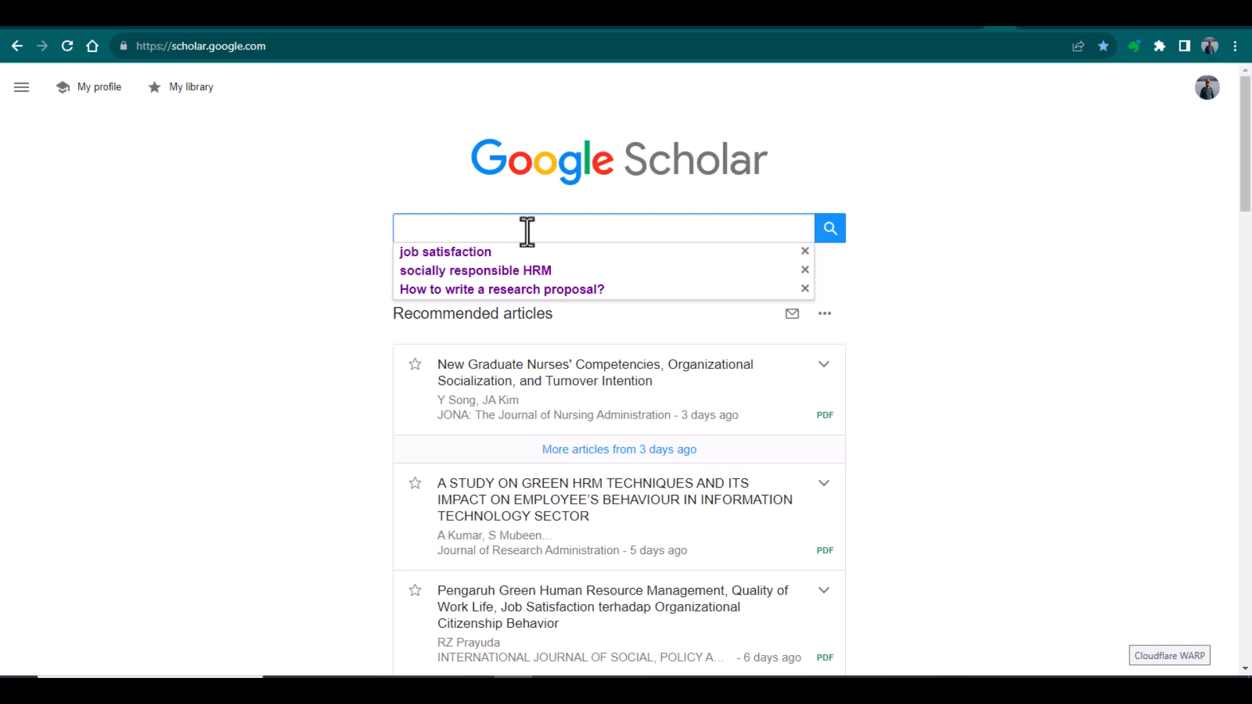
pyautogui.write('job s')
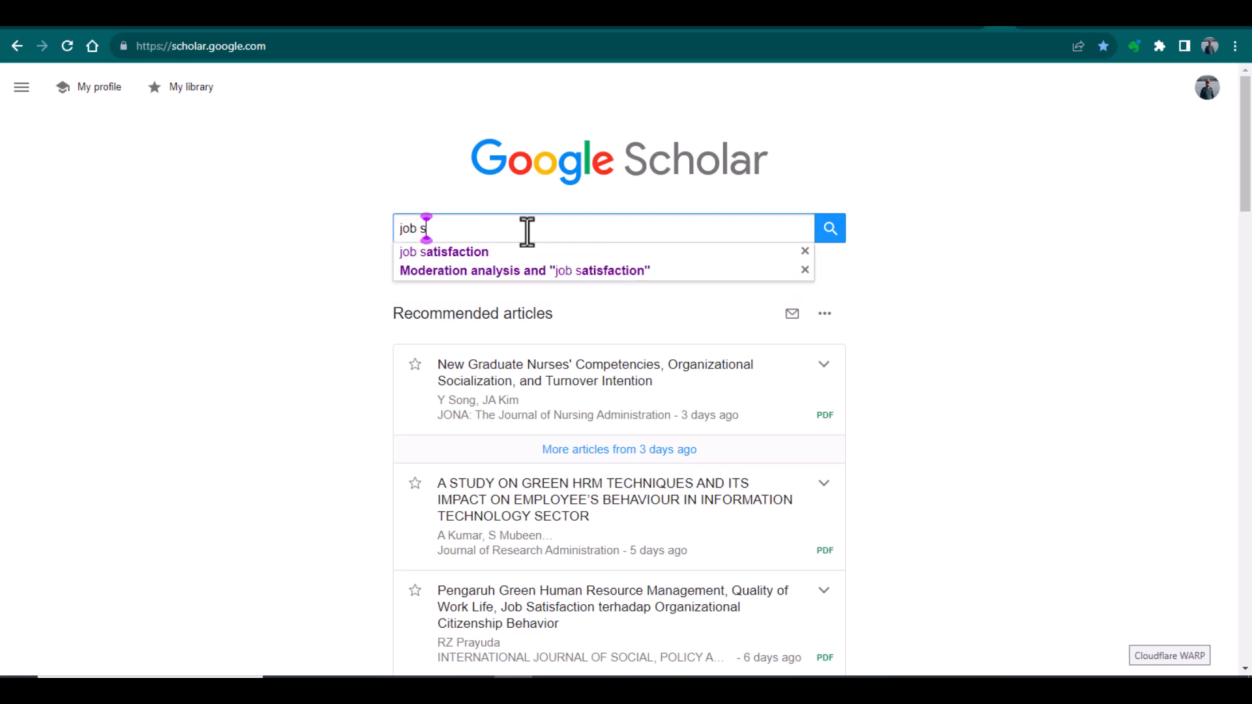
pyautogui.write('atisfac')
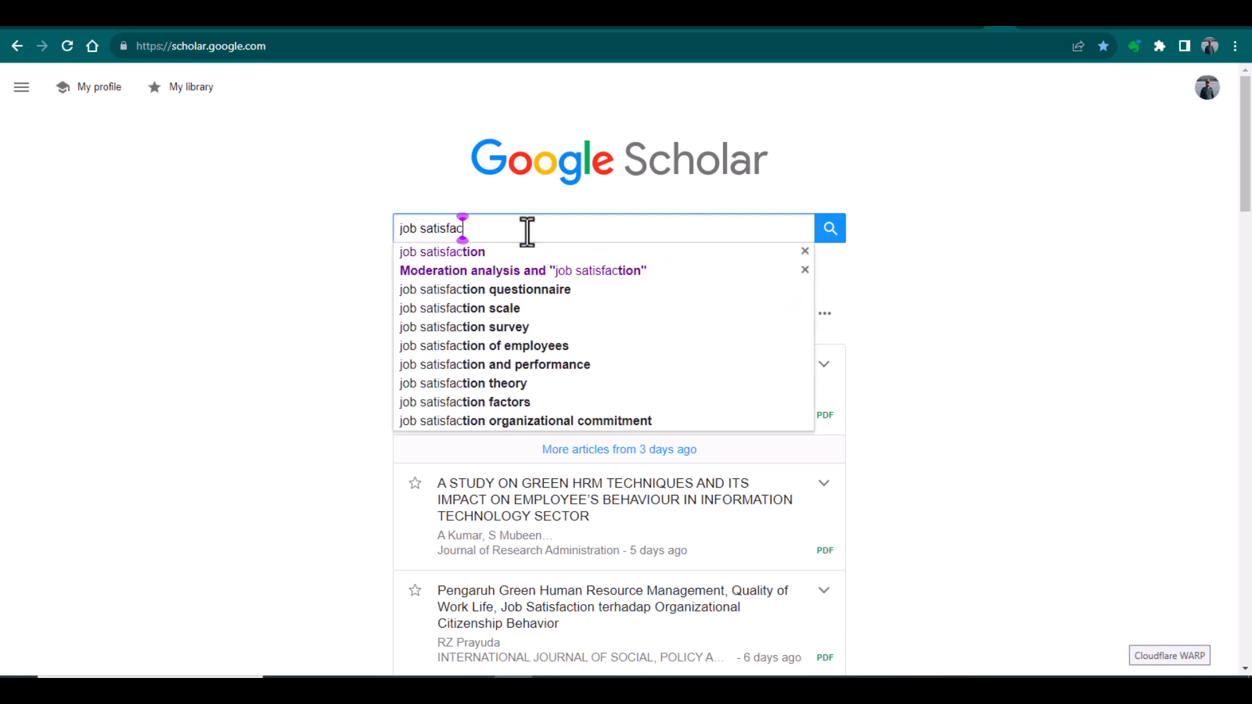
pyautogui.write('tion')
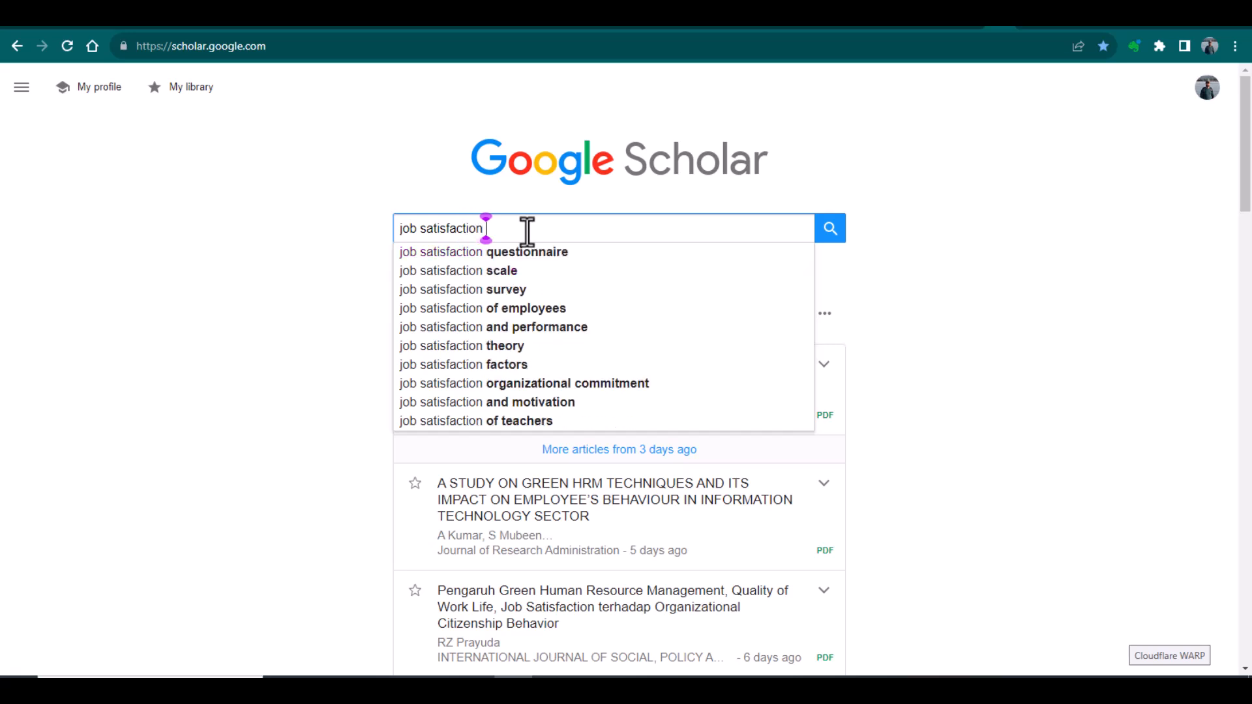
pyautogui.write('and')
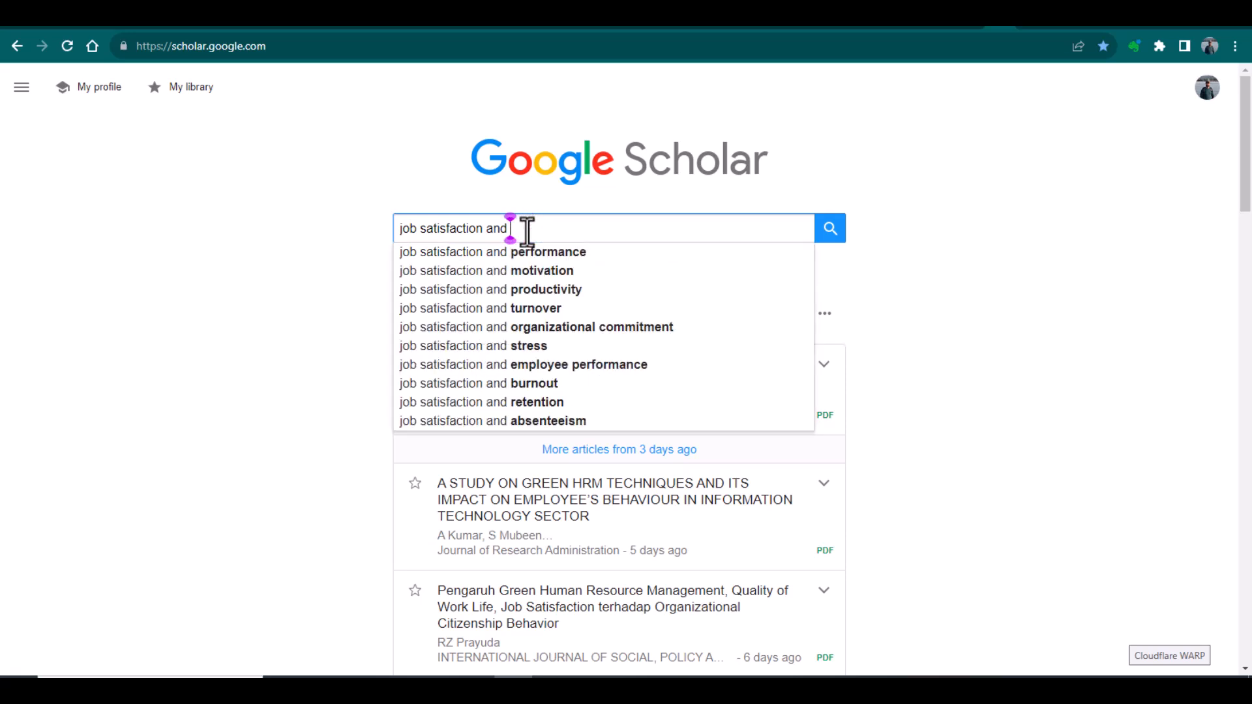
# Step: Extend the query to read 'job satisfaction and human resource management'
pyautogui.write('human res')
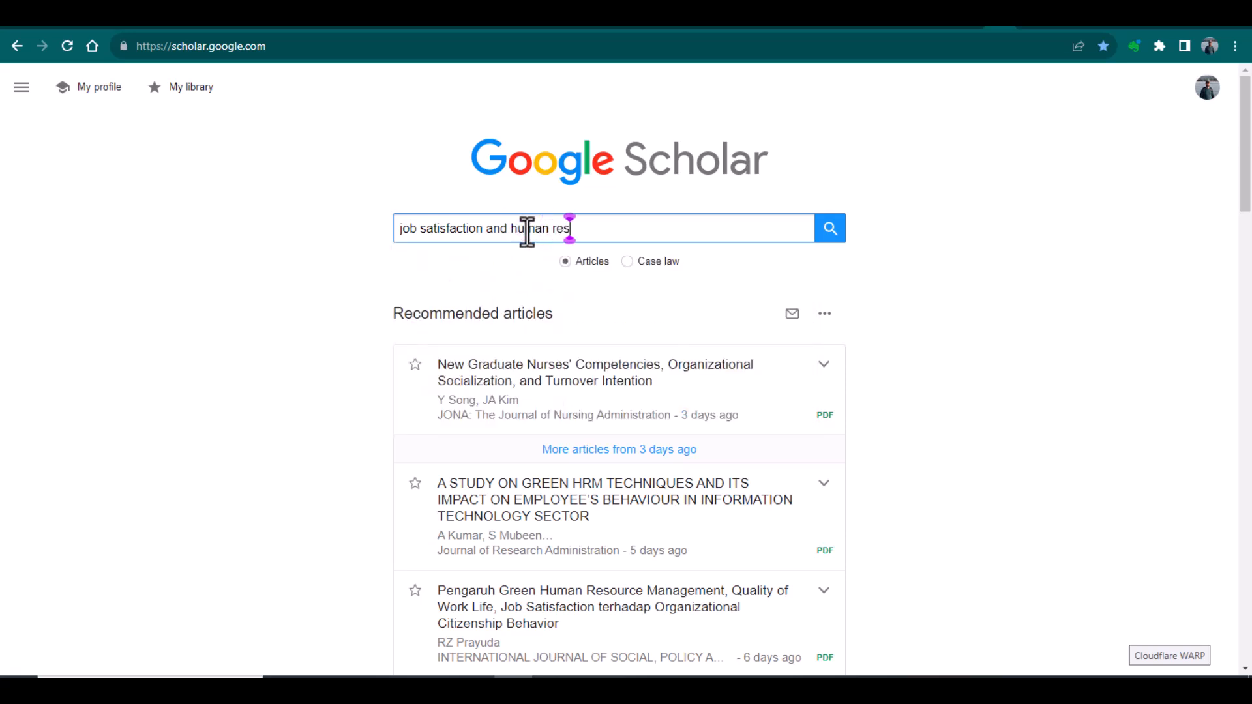
pyautogui.write('o')
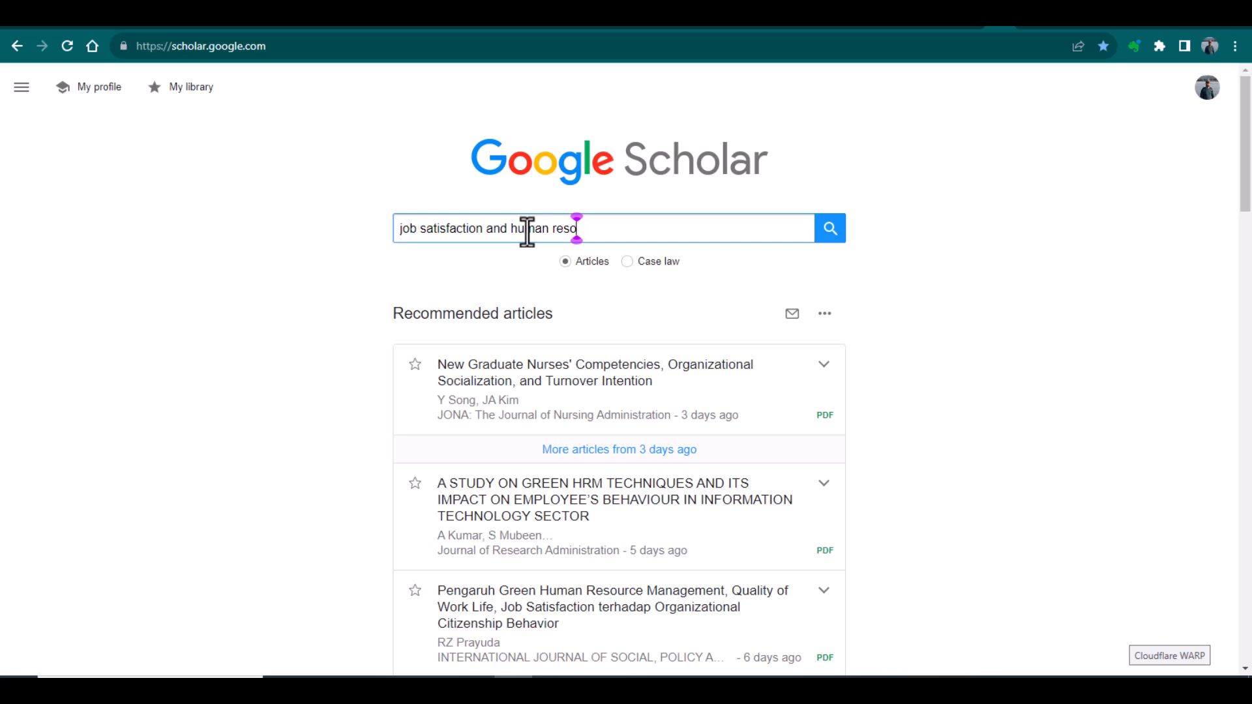
pyautogui.write('urce')
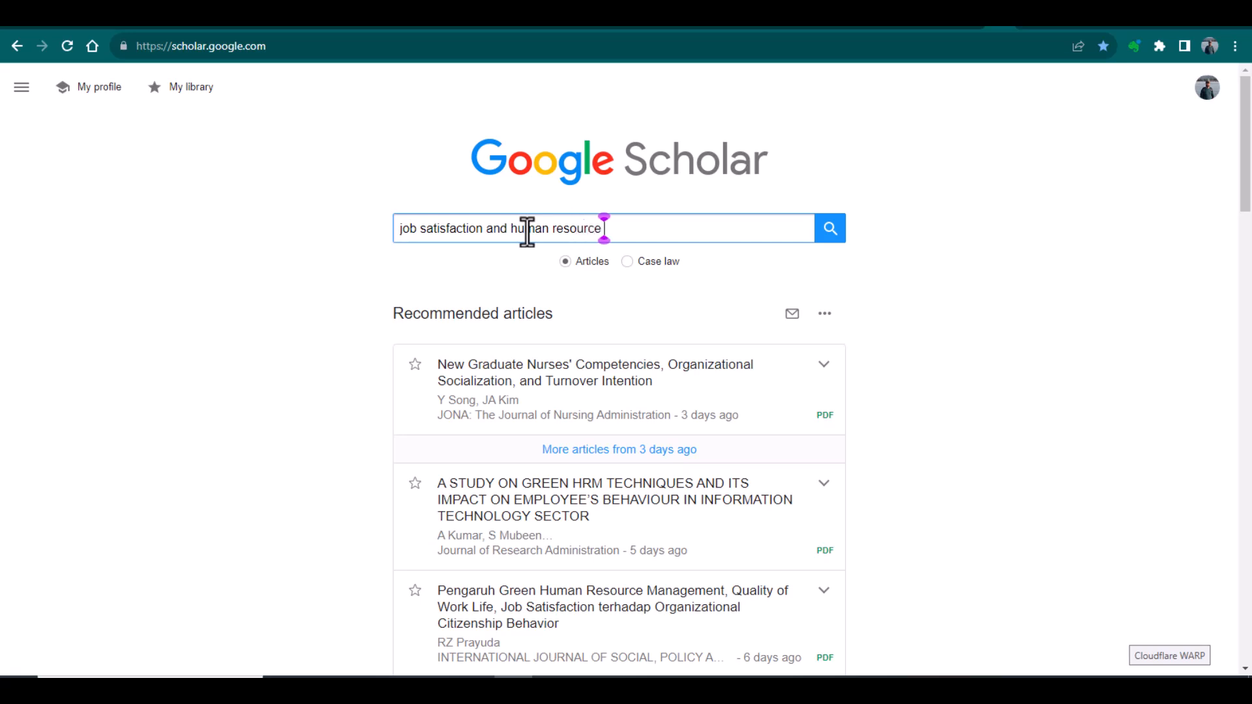
pyautogui.write('management')
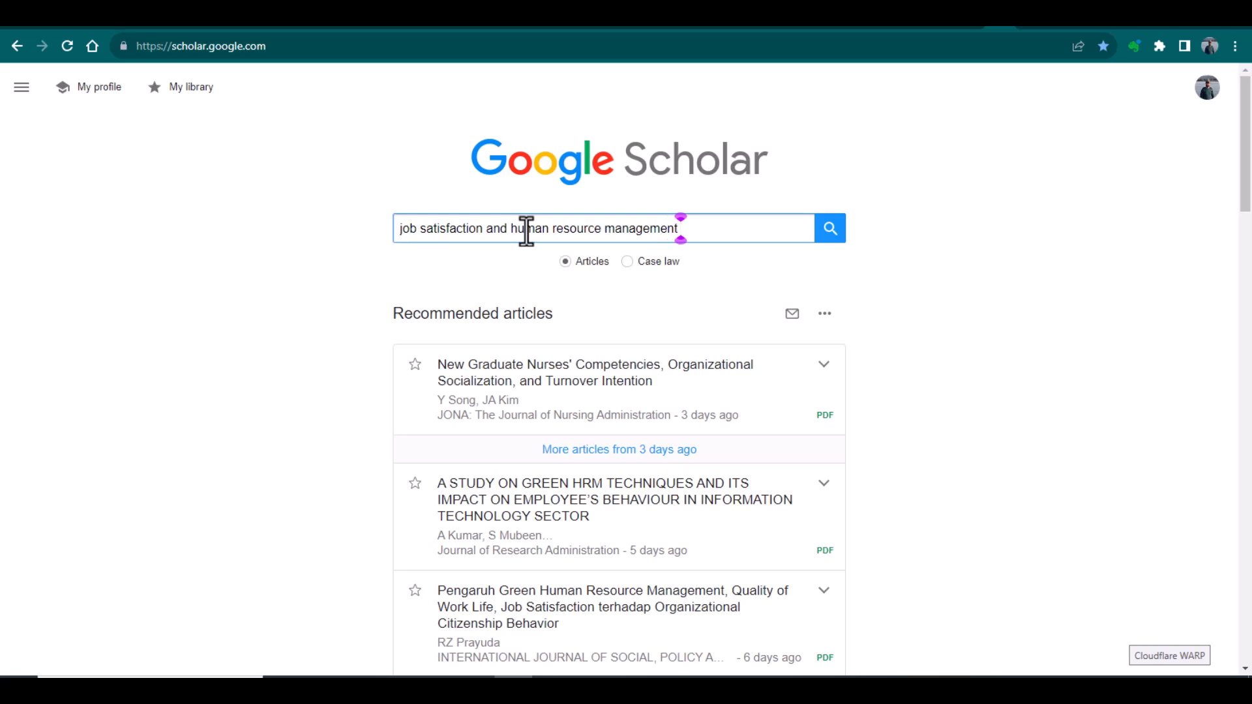
pyautogui.moveTo(469, 229)
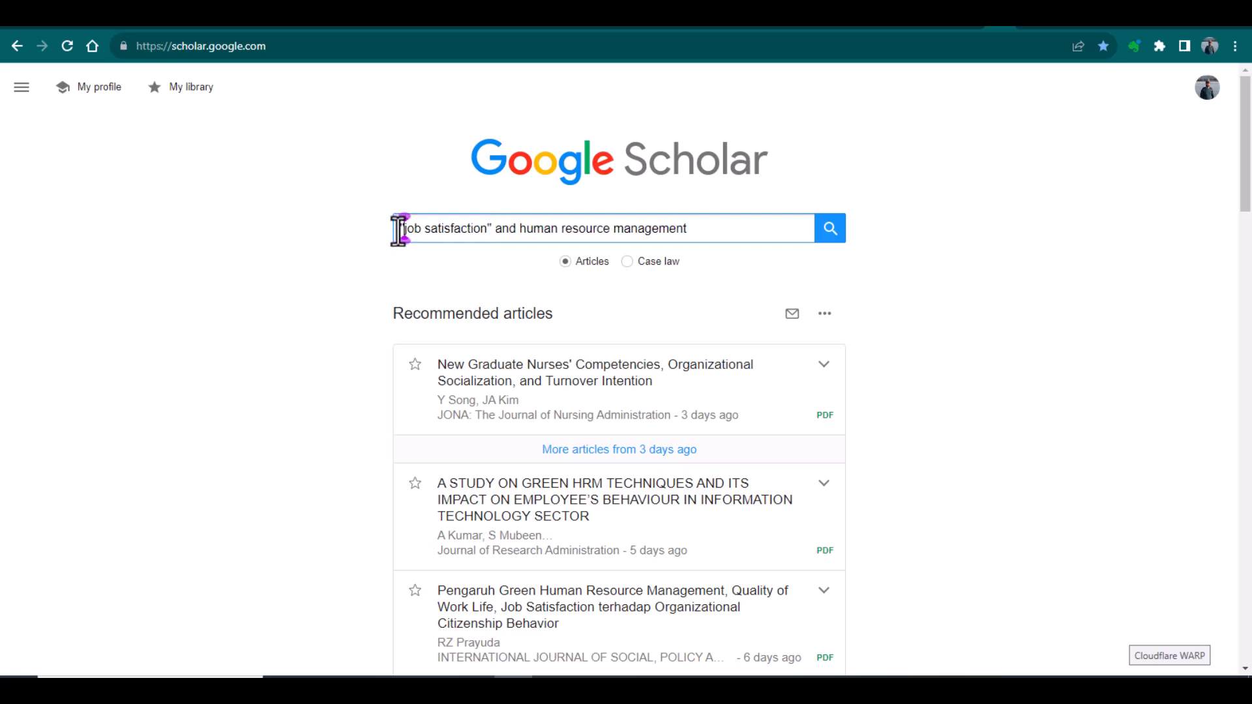
pyautogui.moveTo(516, 227)
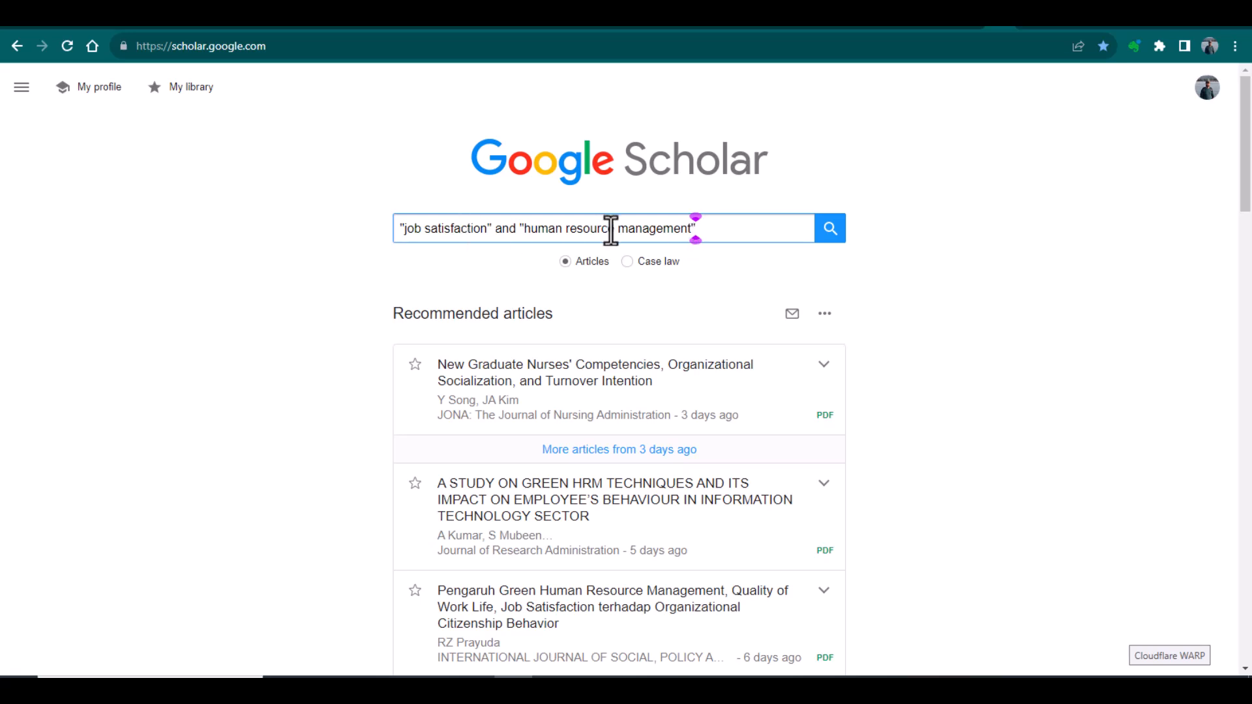
pyautogui.moveTo(645, 228)
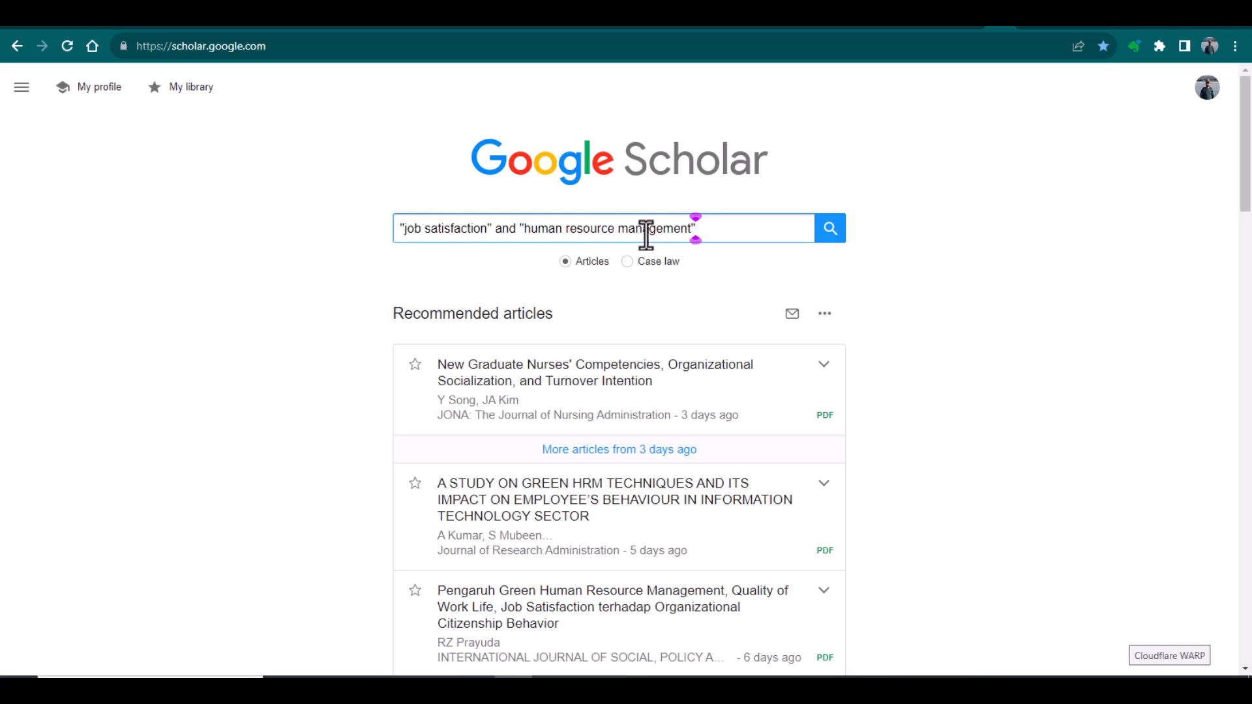
pyautogui.moveTo(493, 208)
pyautogui.write('or')
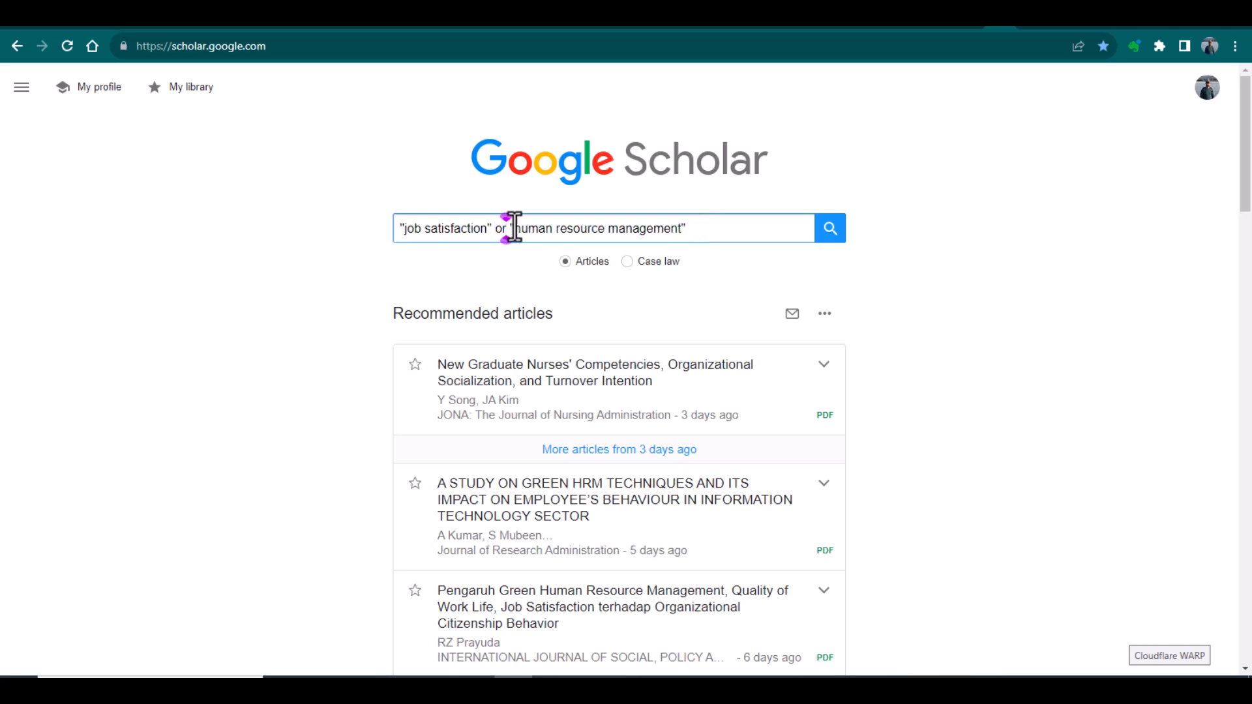
pyautogui.moveTo(456, 232)
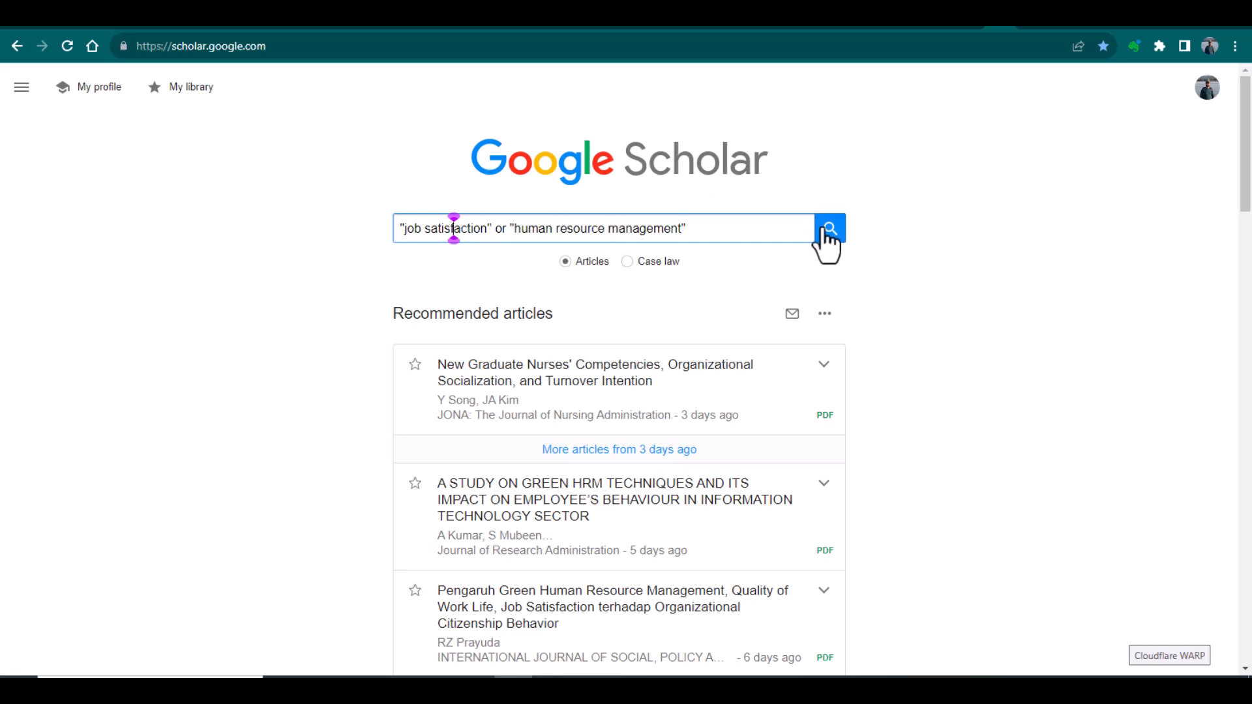
# Step: Submit the two-phrase search, listing about 529,000 results
pyautogui.click(829, 227)
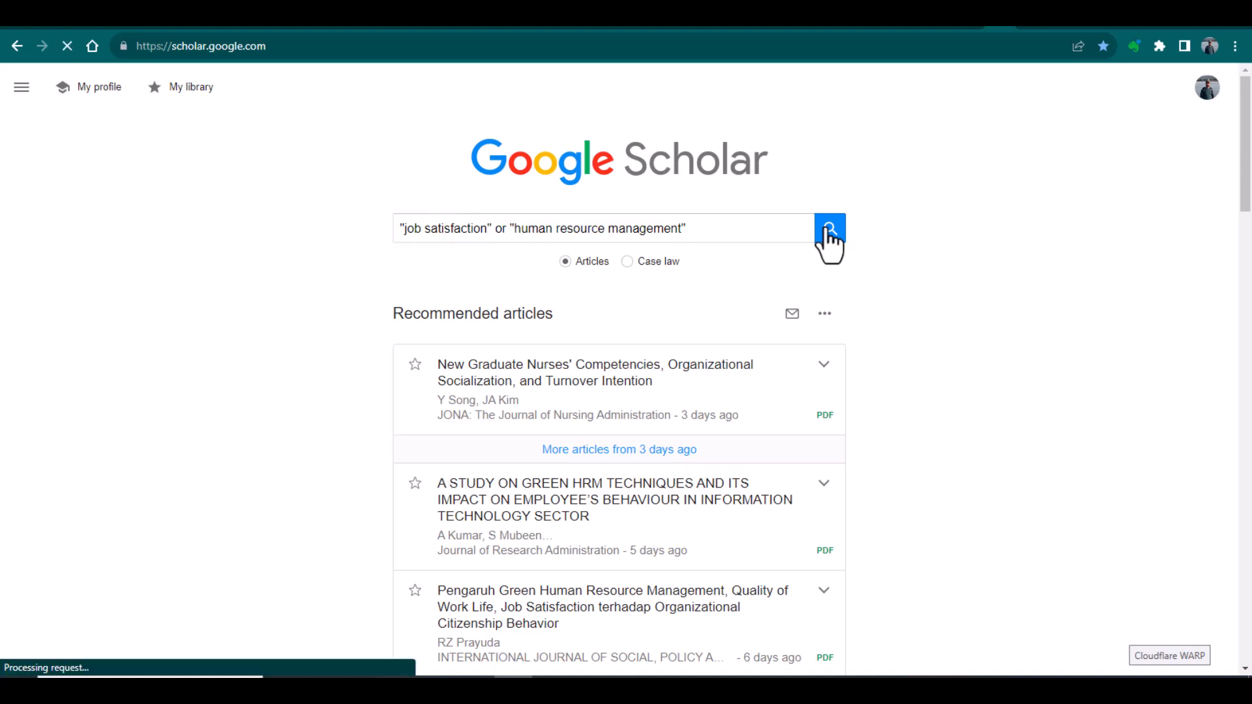
pyautogui.click(829, 228)
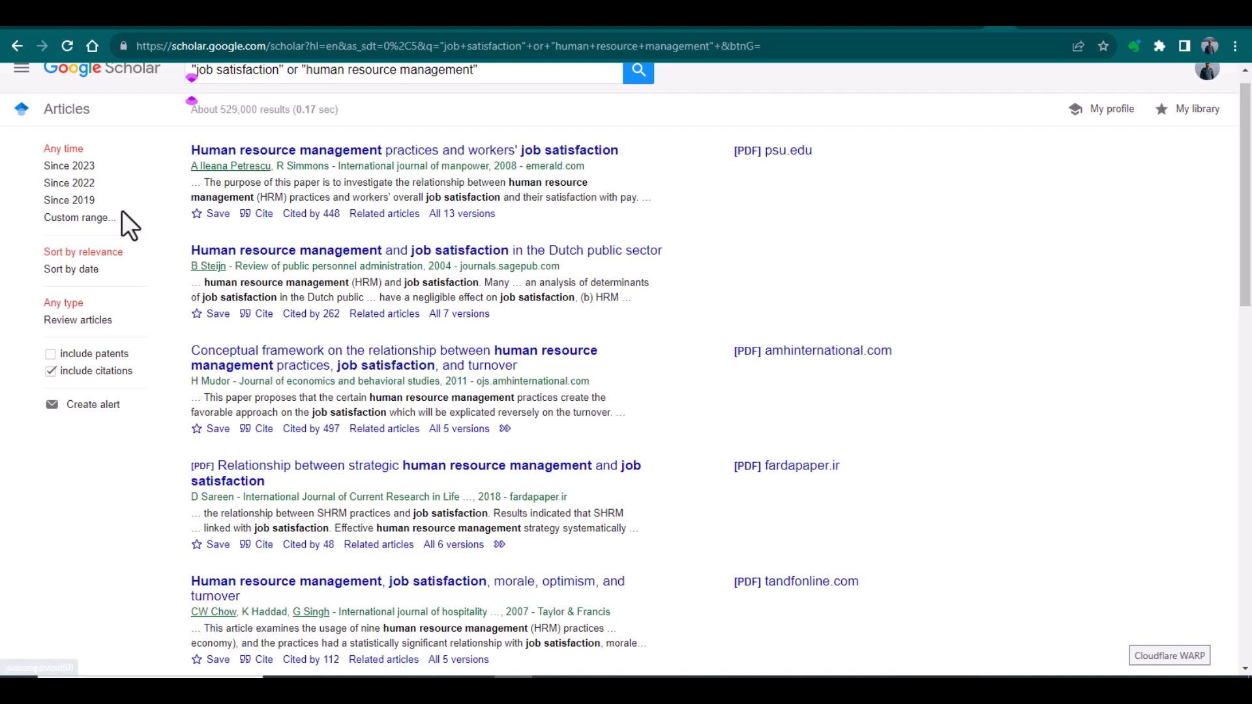
pyautogui.moveTo(79, 218)
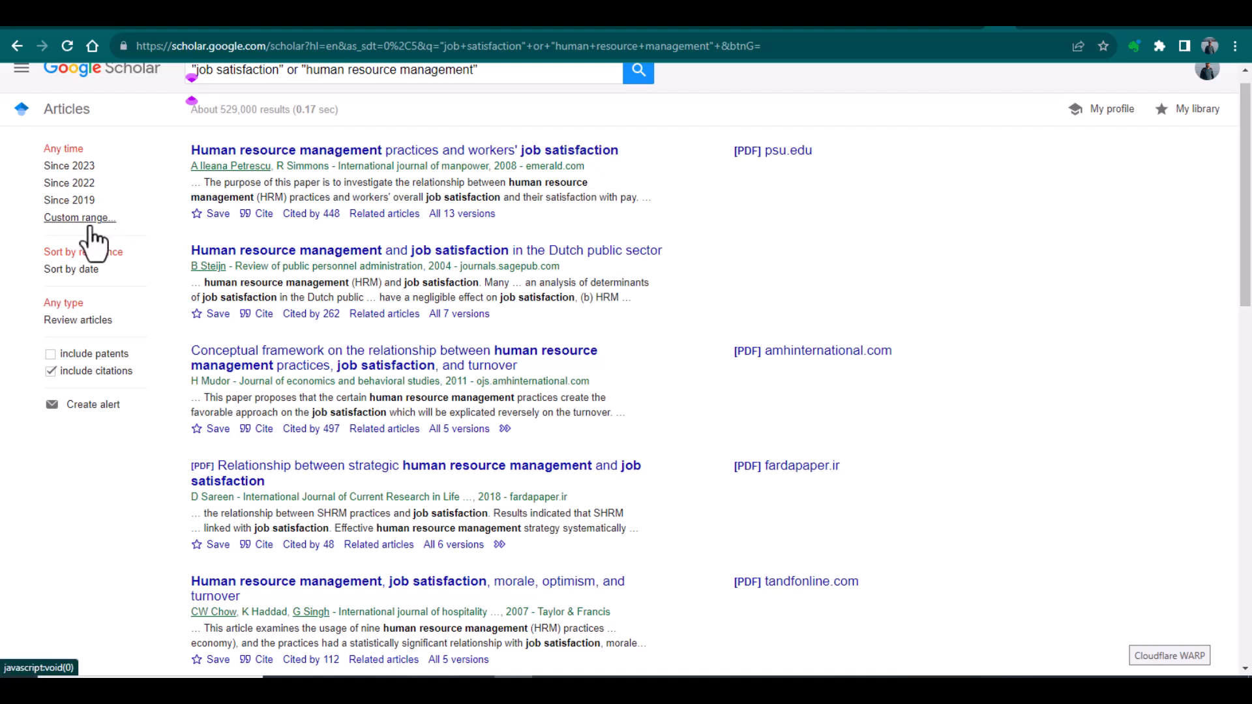
# Step: Apply a custom date range starting 2018, narrowing results to about 53,400
pyautogui.click(79, 217)
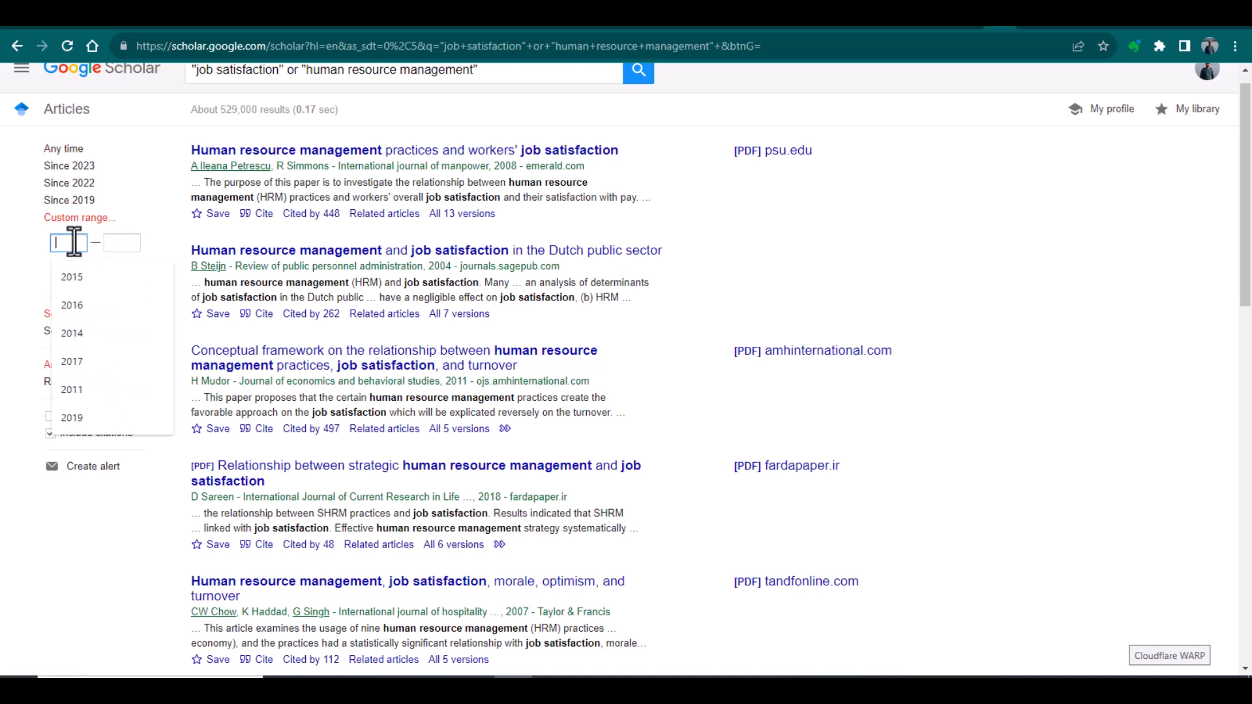
pyautogui.click(68, 242)
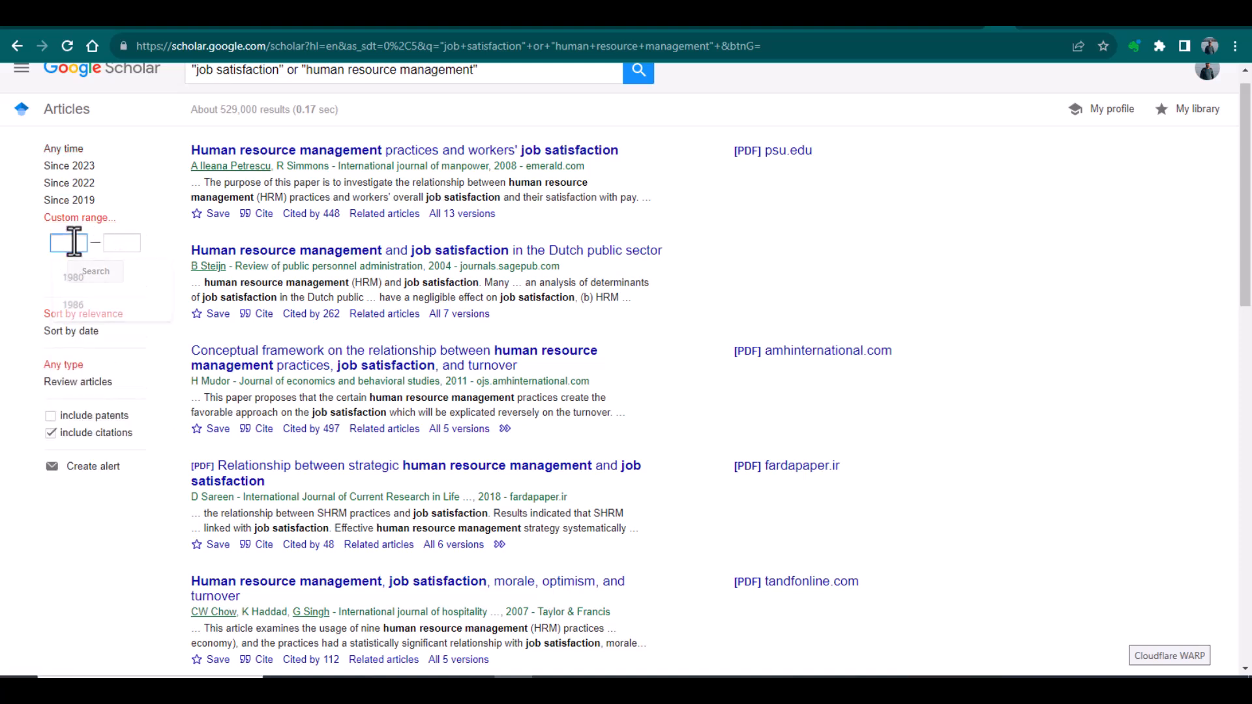
pyautogui.write('2018')
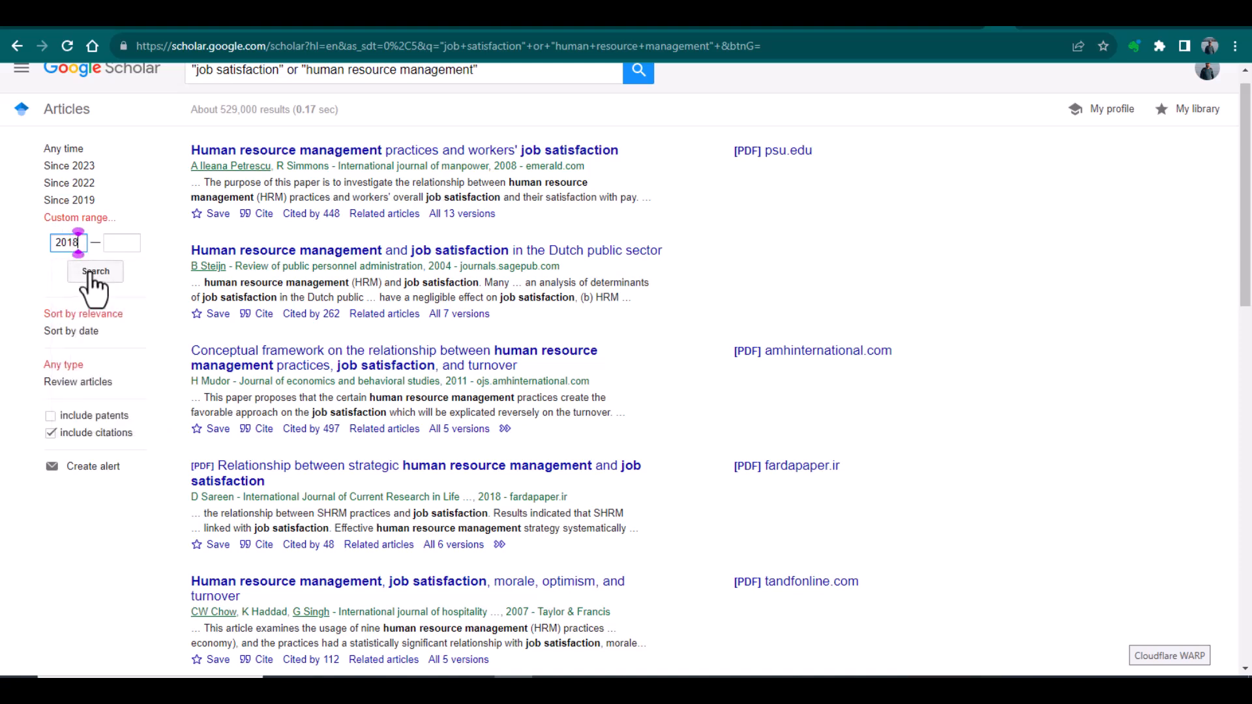
pyautogui.click(94, 271)
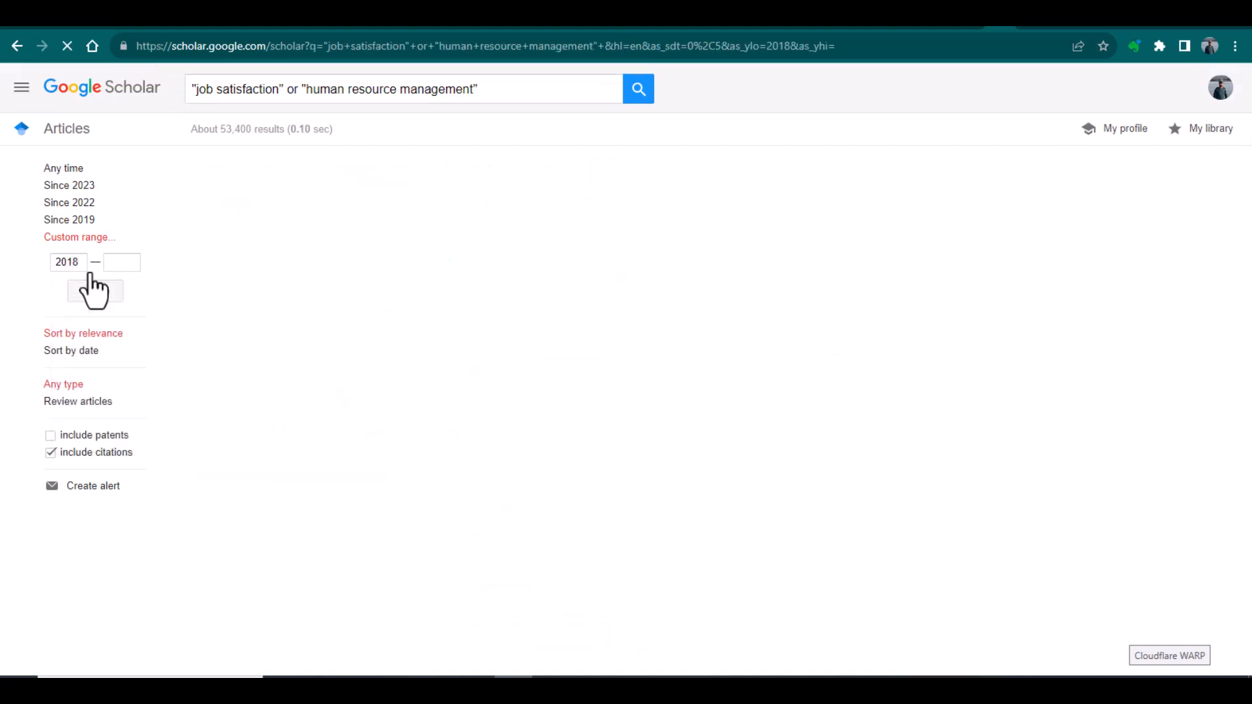
pyautogui.click(95, 289)
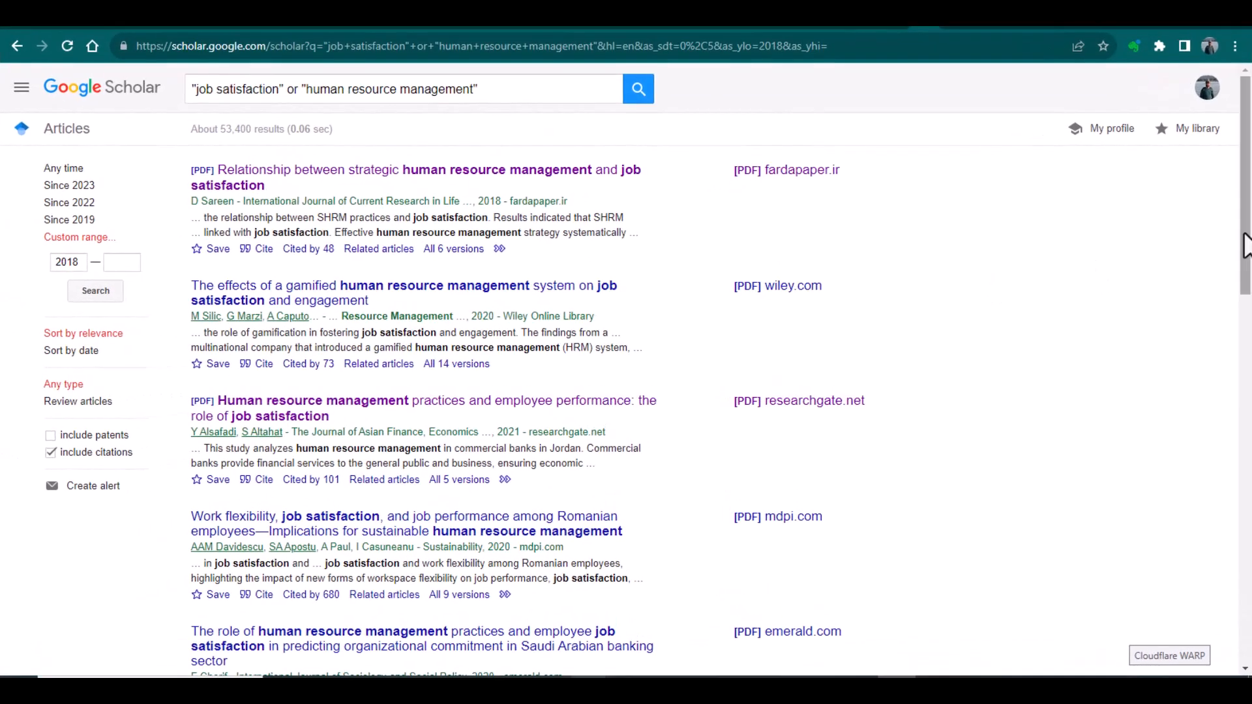
pyautogui.moveTo(1011, 240)
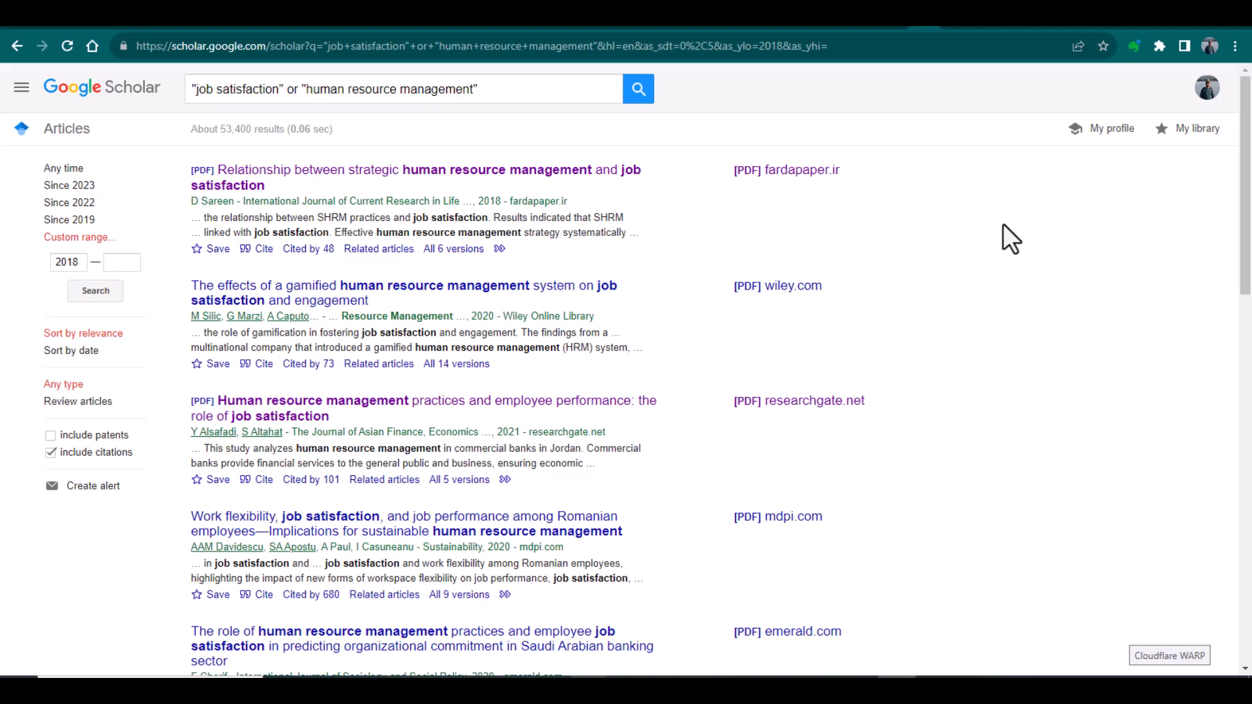
pyautogui.moveTo(755, 207)
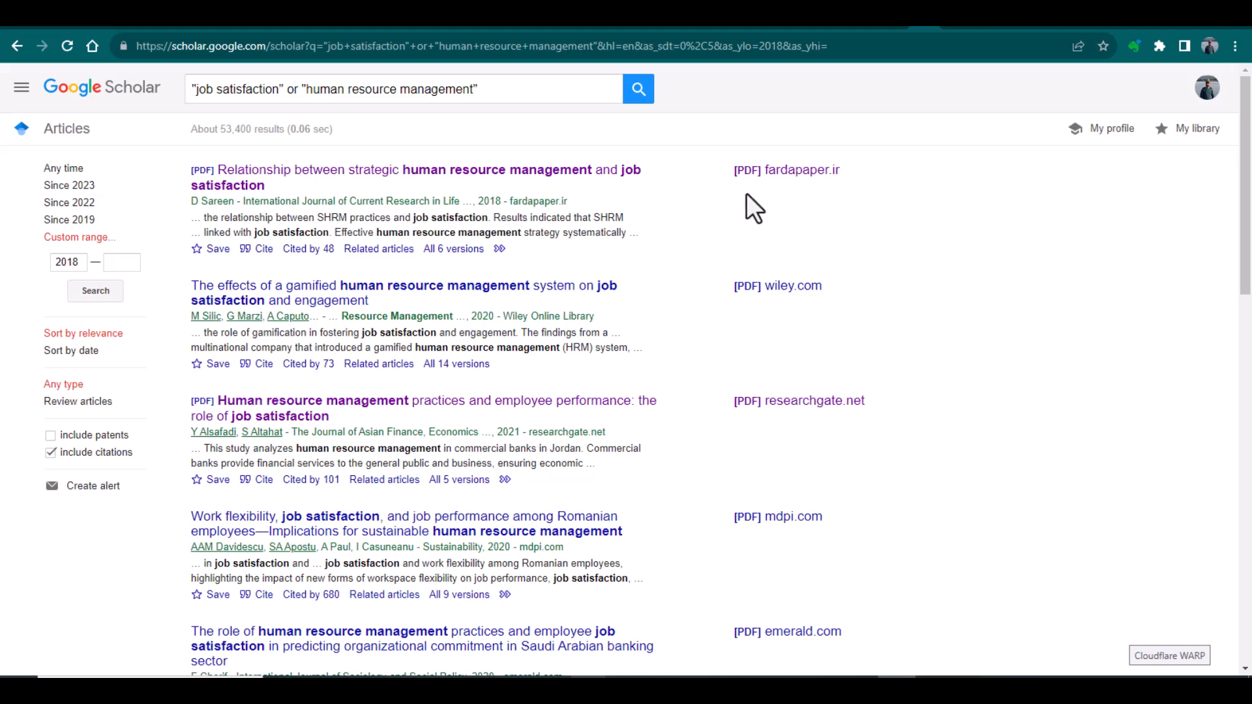
pyautogui.moveTo(771, 332)
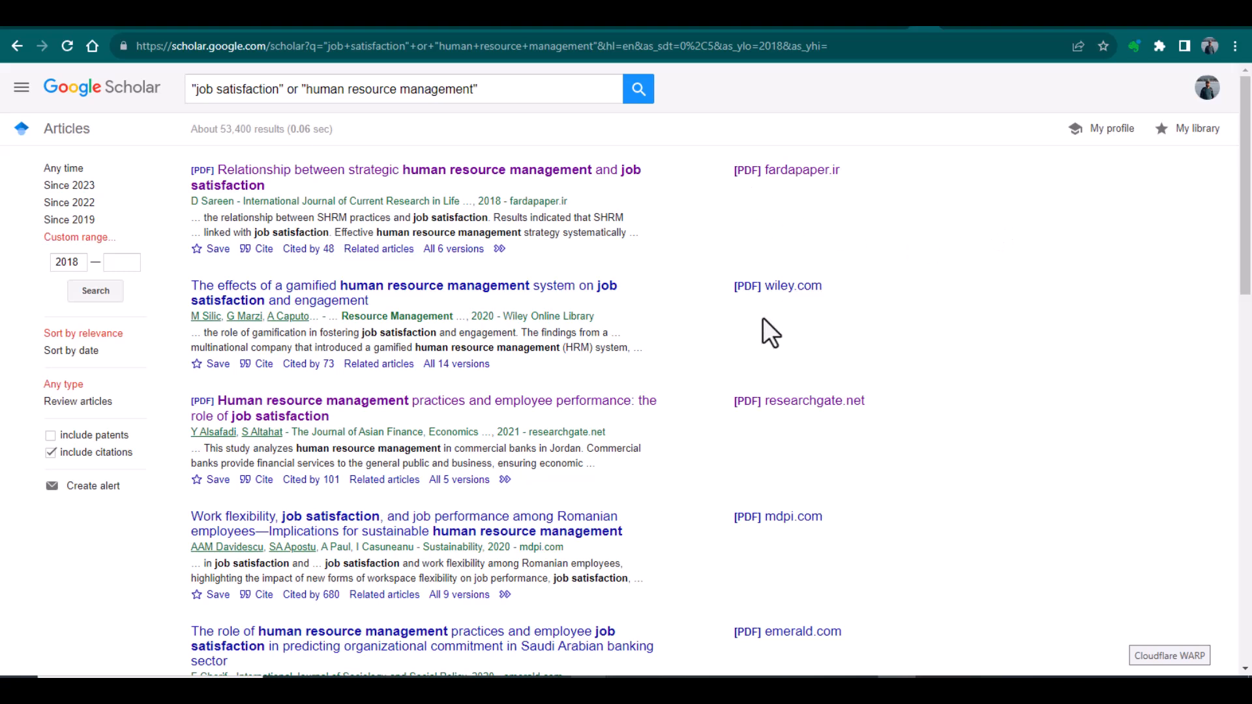
pyautogui.scroll(-3)
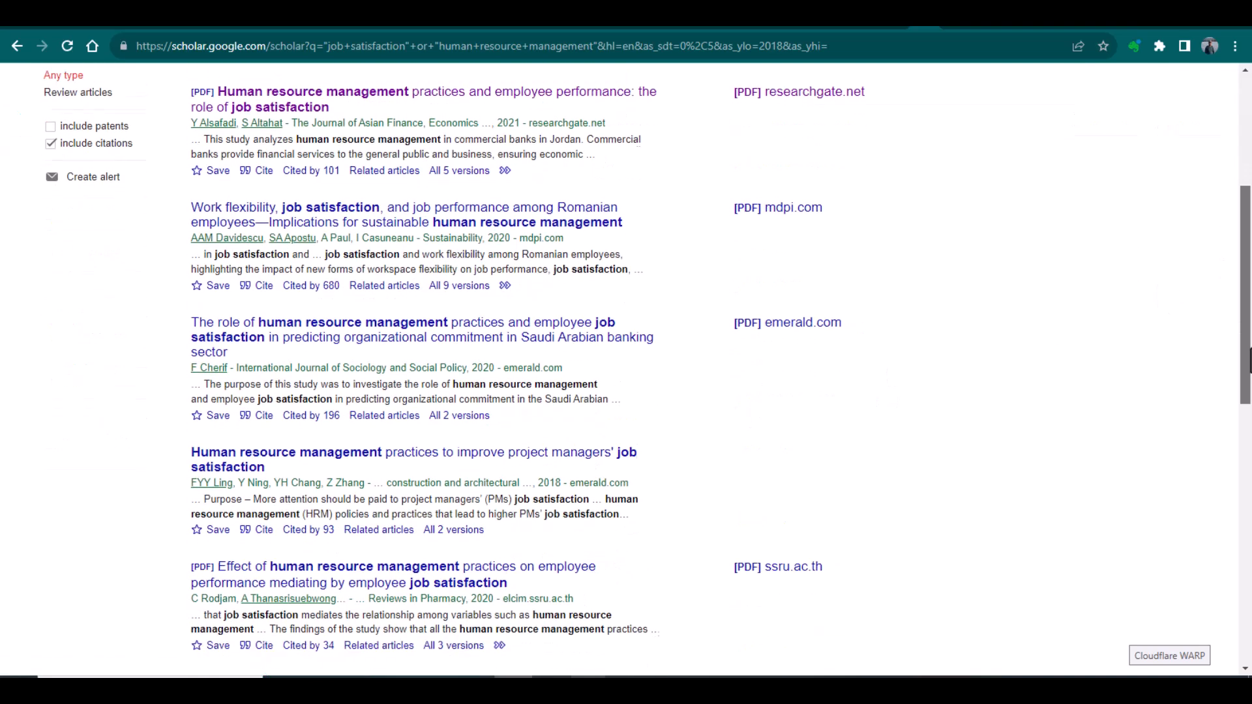
pyautogui.scroll(-3)
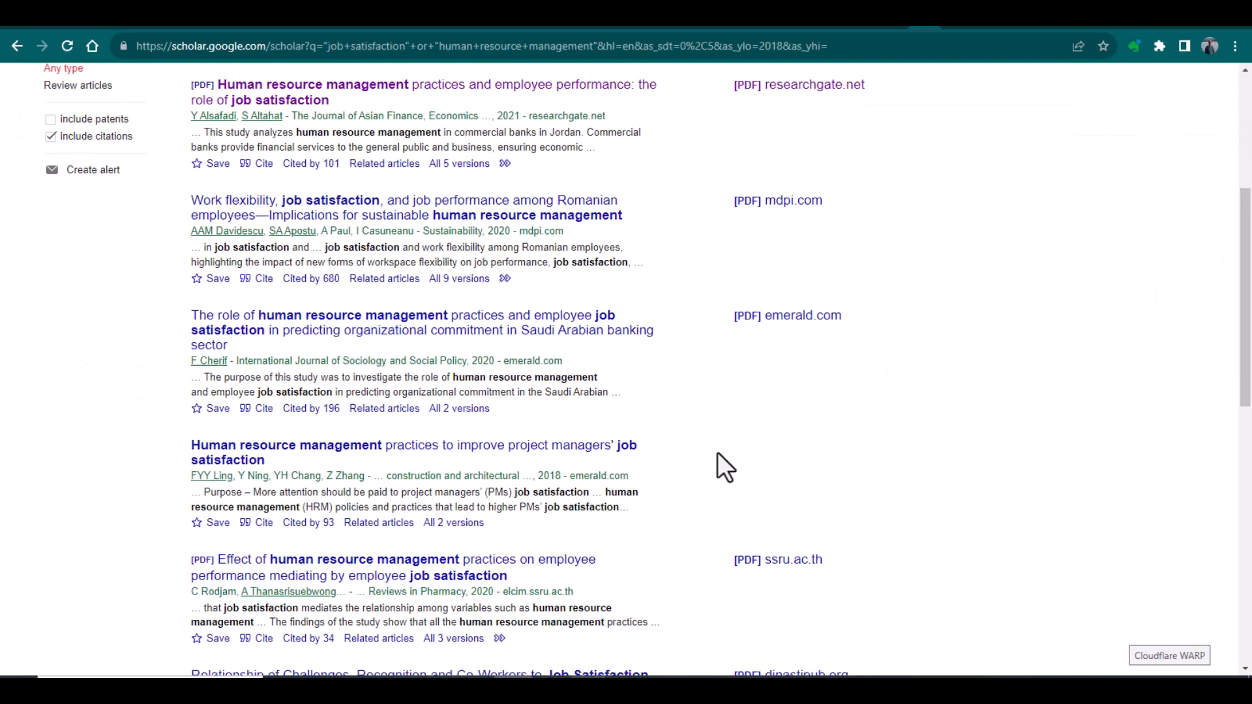
pyautogui.moveTo(736, 463)
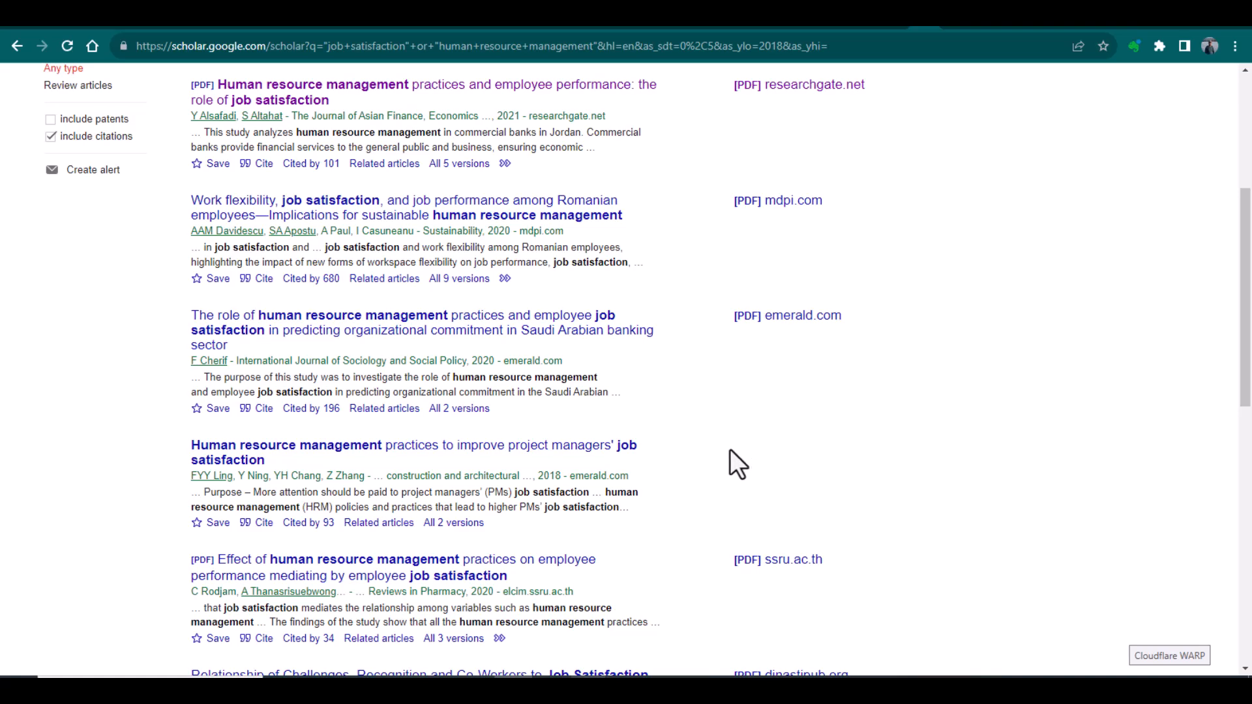
pyautogui.scroll(3)
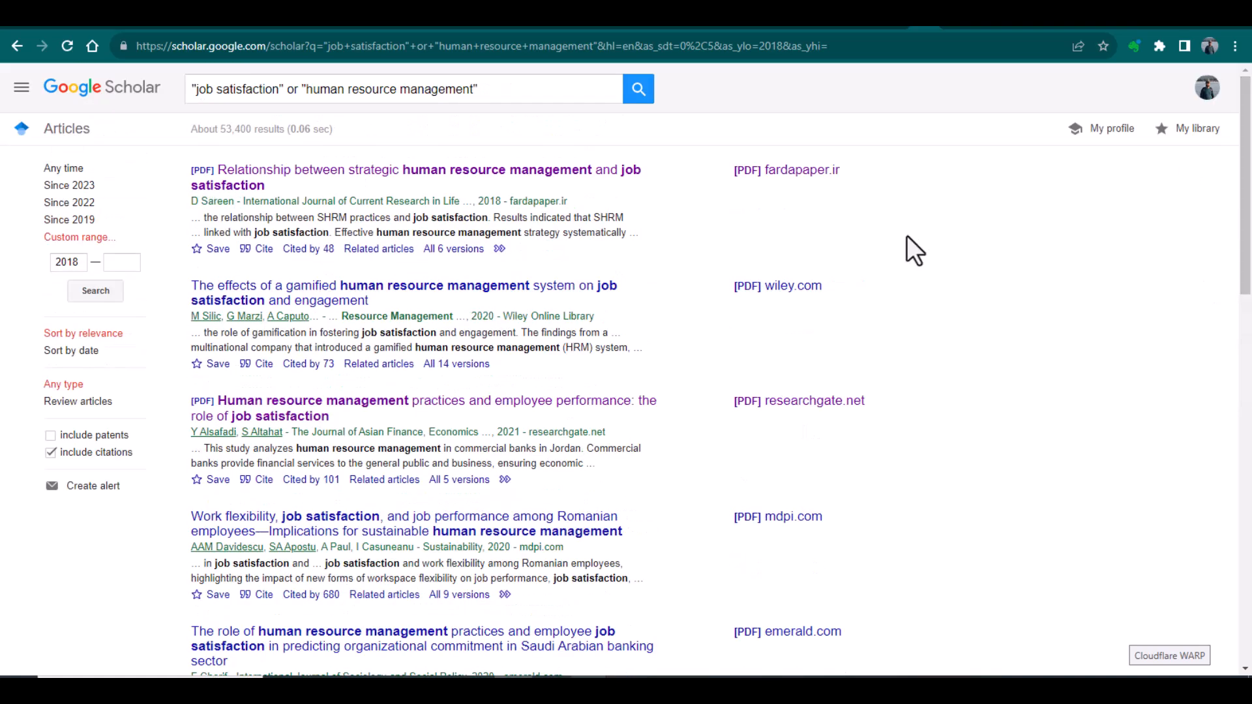
pyautogui.moveTo(775, 216)
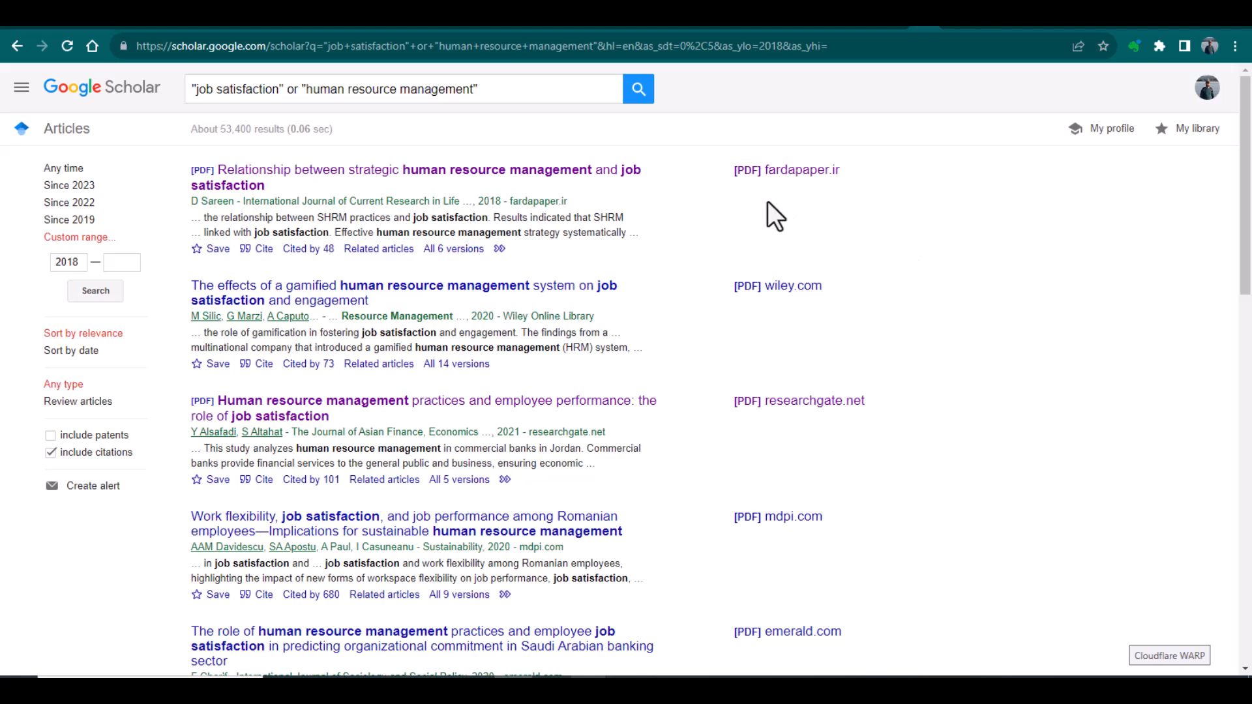
pyautogui.moveTo(769, 217)
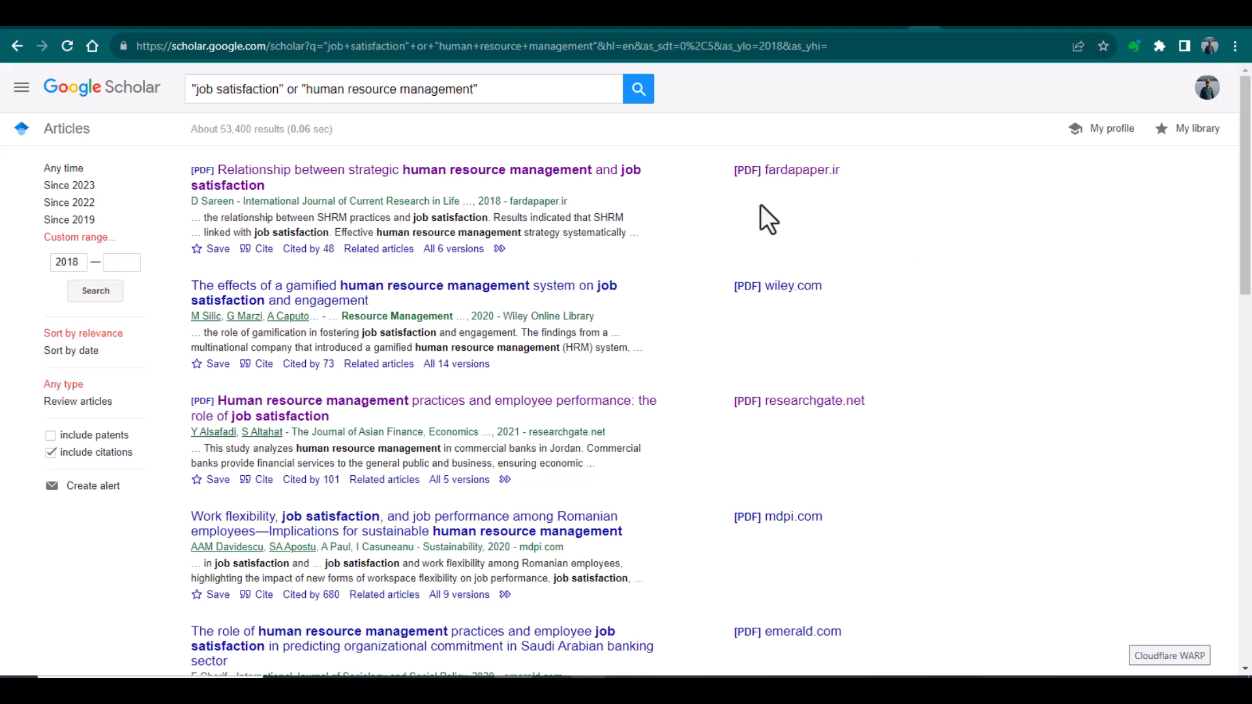
pyautogui.moveTo(787, 170)
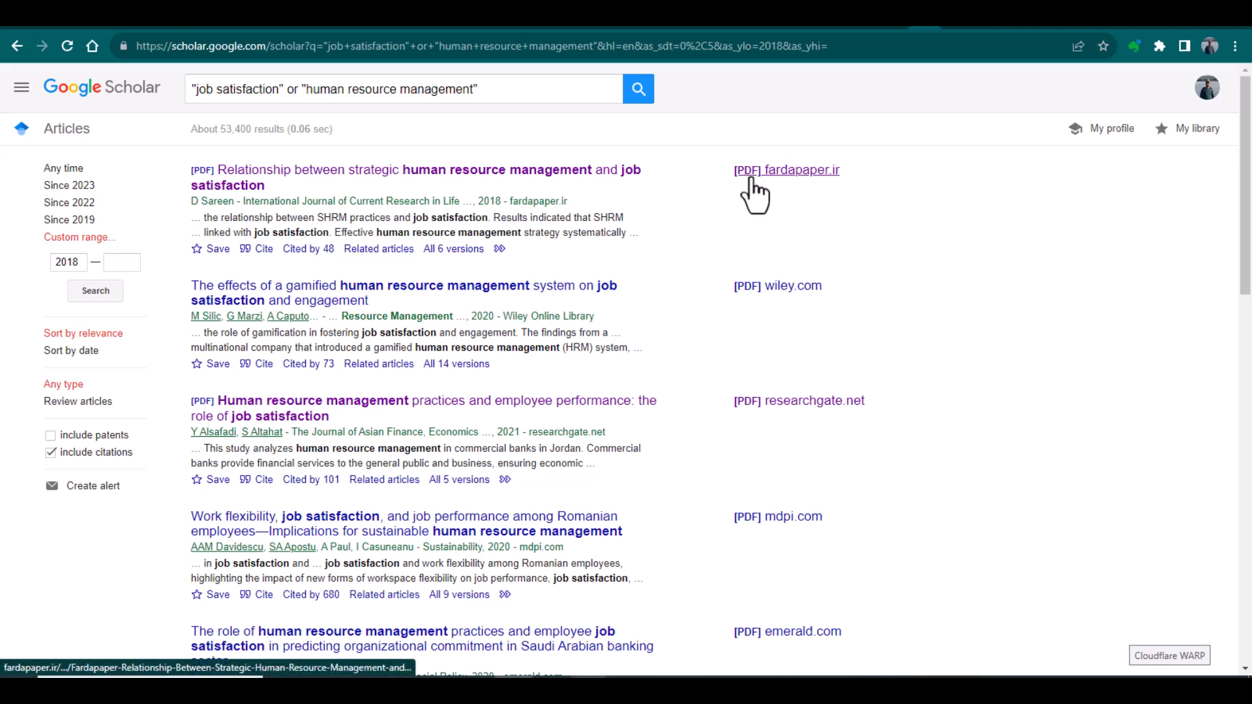
# Step: Open the [PDF] fardapaper.ir and [PDF] wiley.com links in new tabs
pyautogui.rightClick(786, 169)
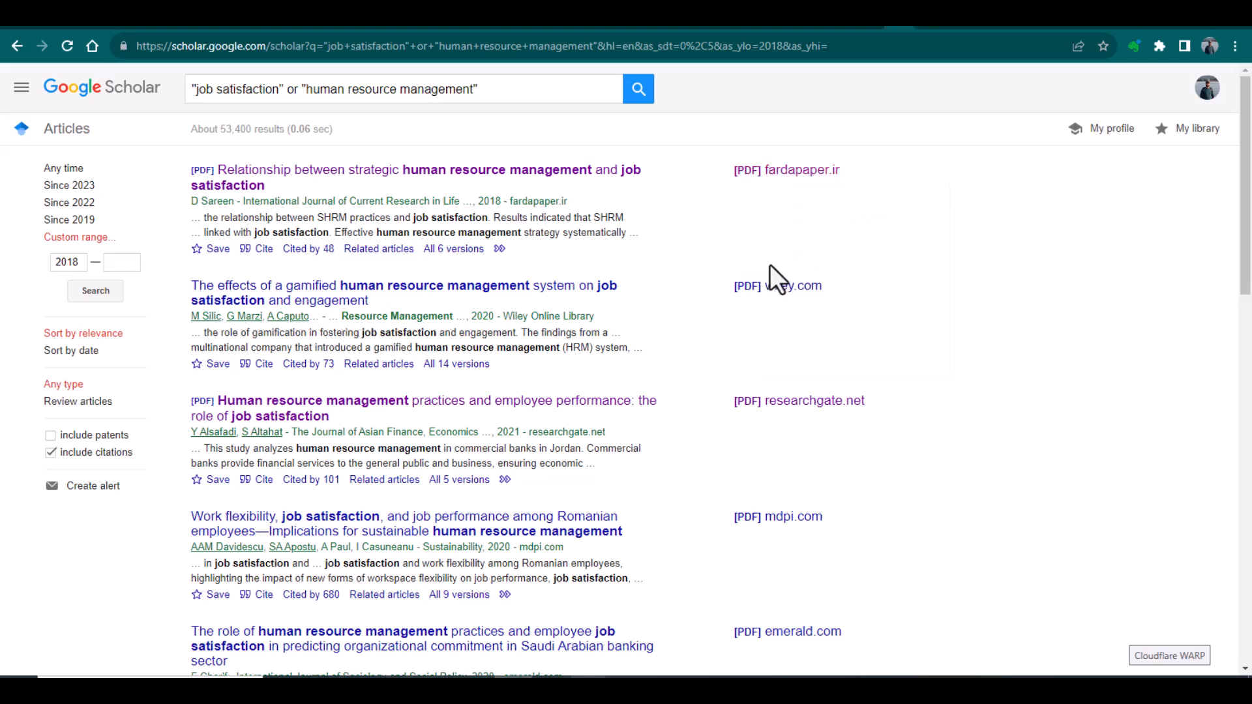
pyautogui.rightClick(776, 285)
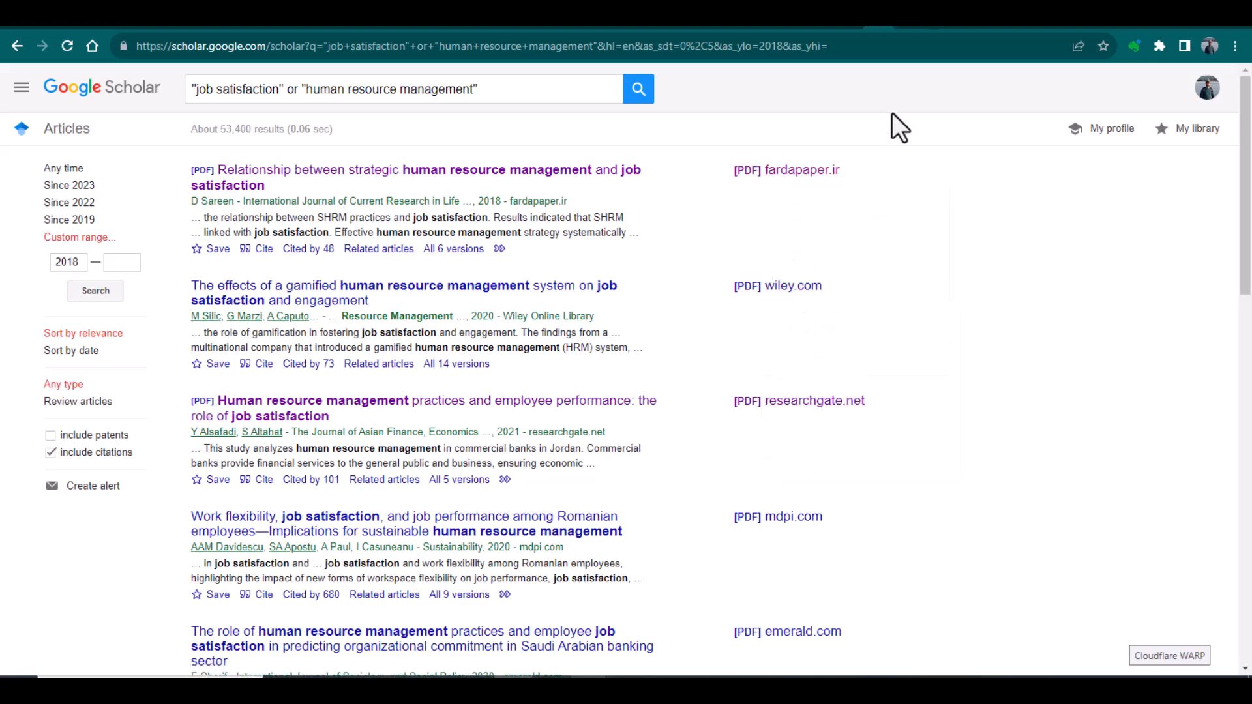
pyautogui.moveTo(911, 36)
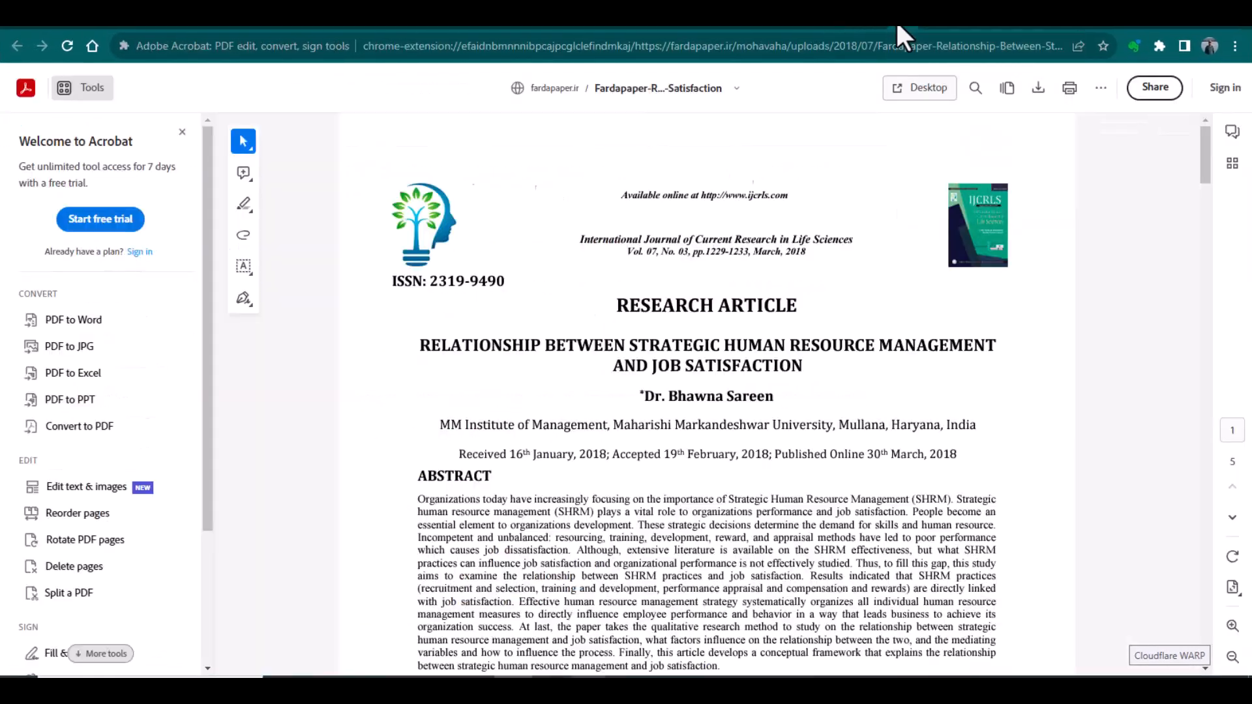
pyautogui.moveTo(391, 198)
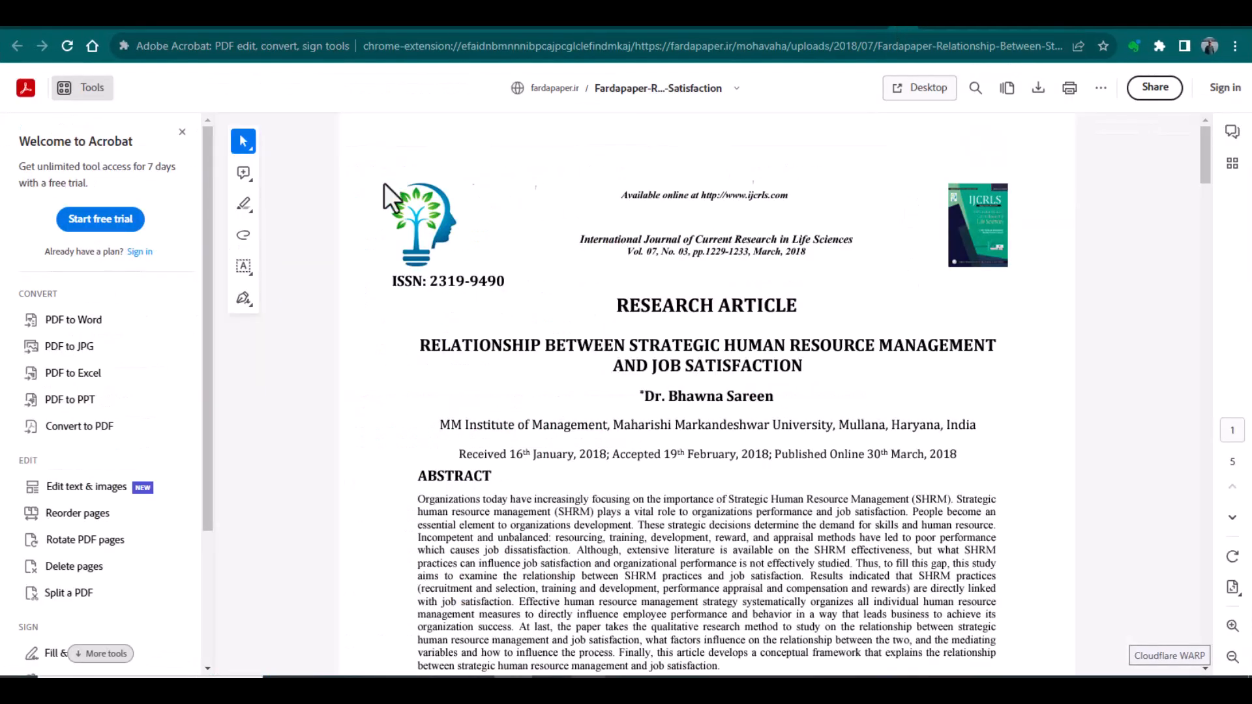
pyautogui.moveTo(50, 128)
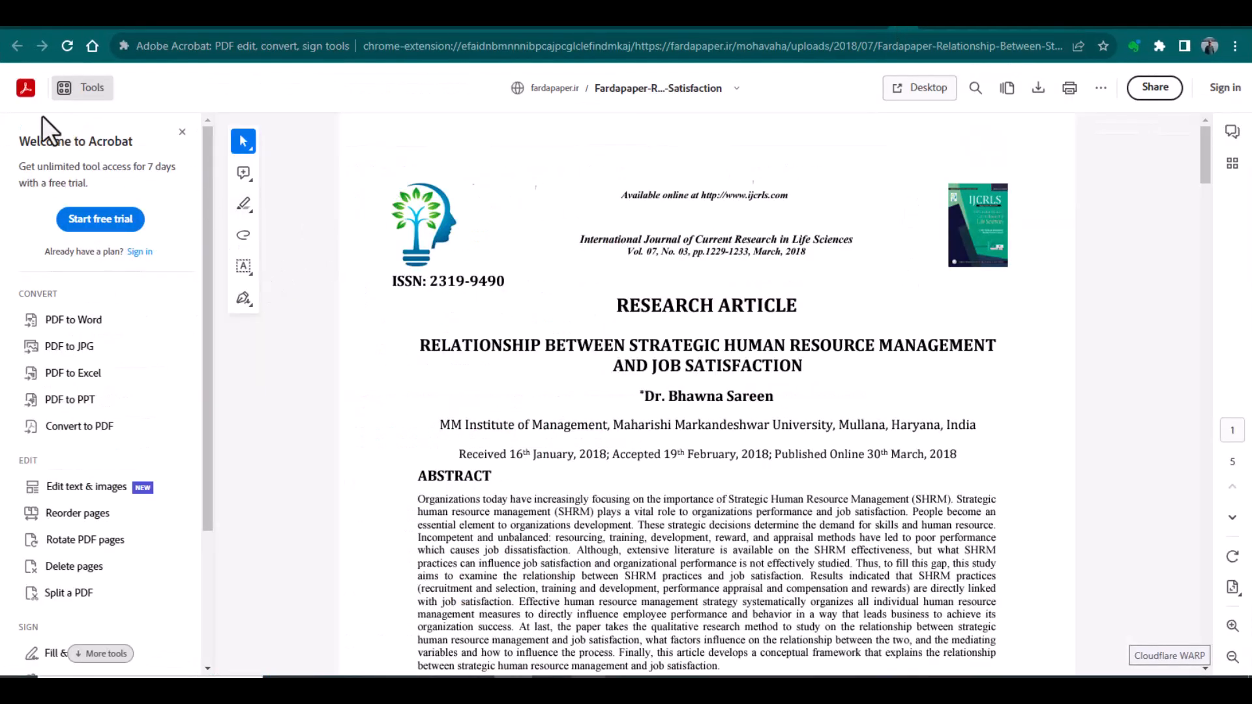
pyautogui.moveTo(1043, 120)
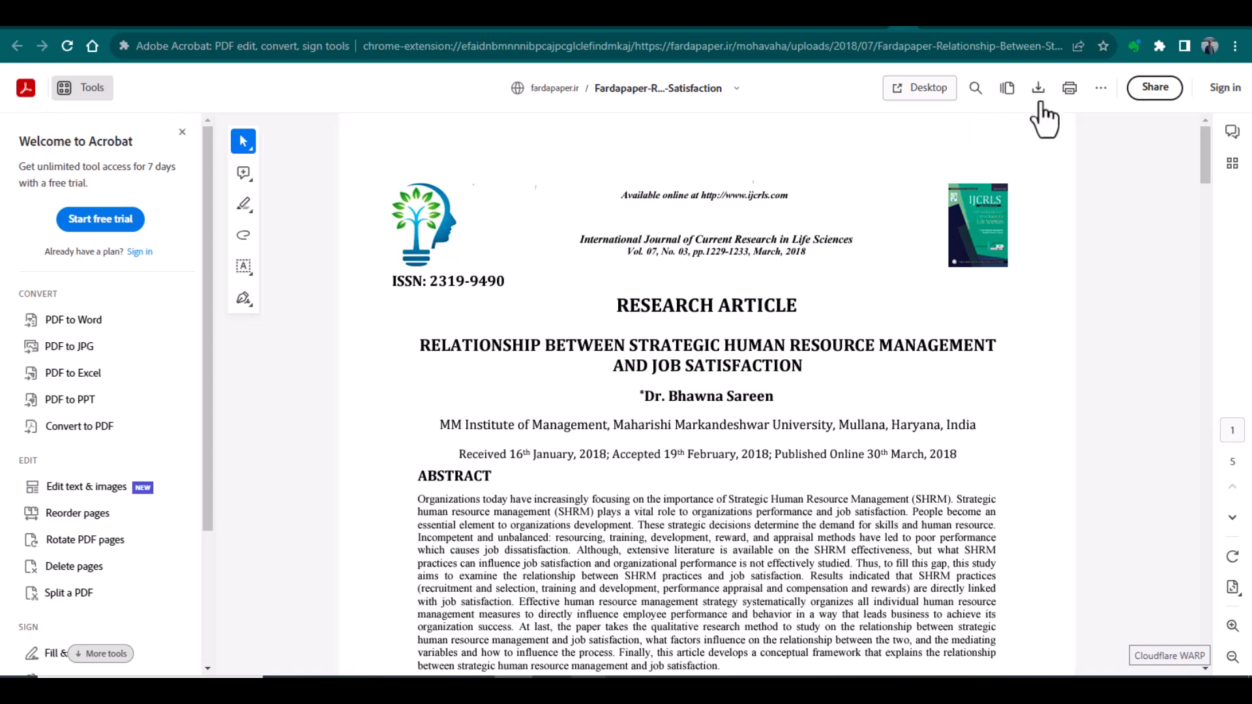
pyautogui.moveTo(1038, 88)
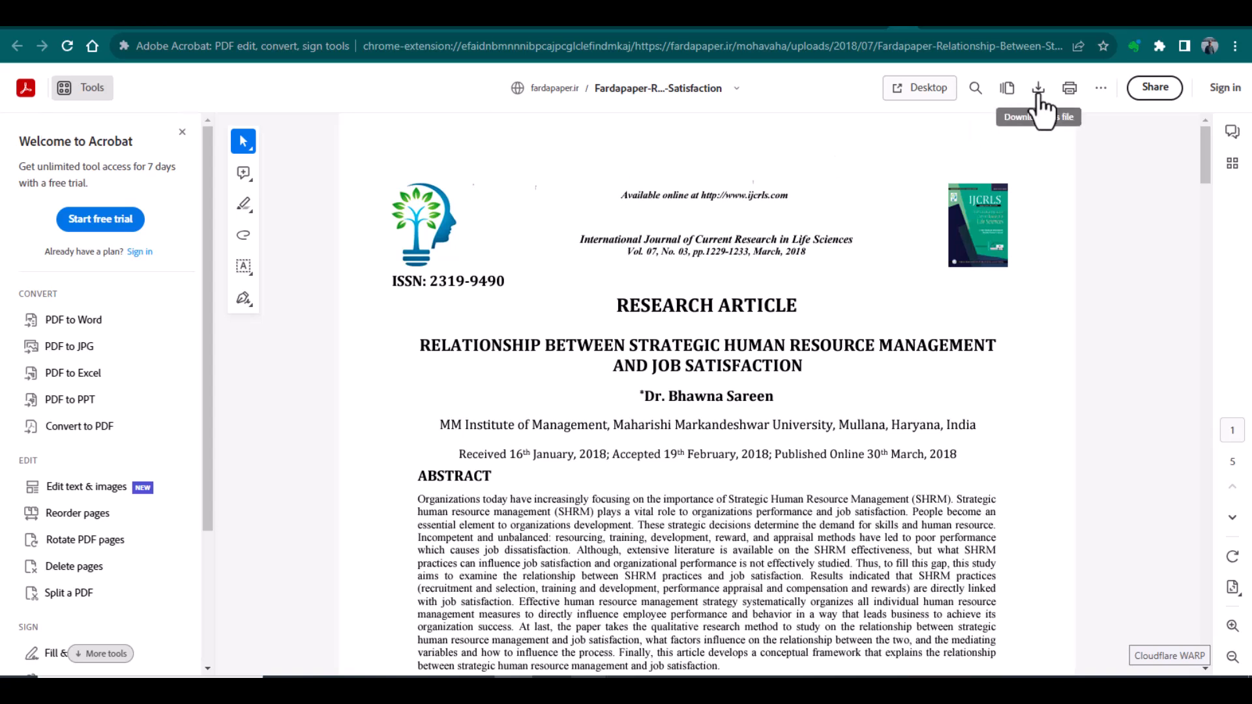
pyautogui.moveTo(933, 45)
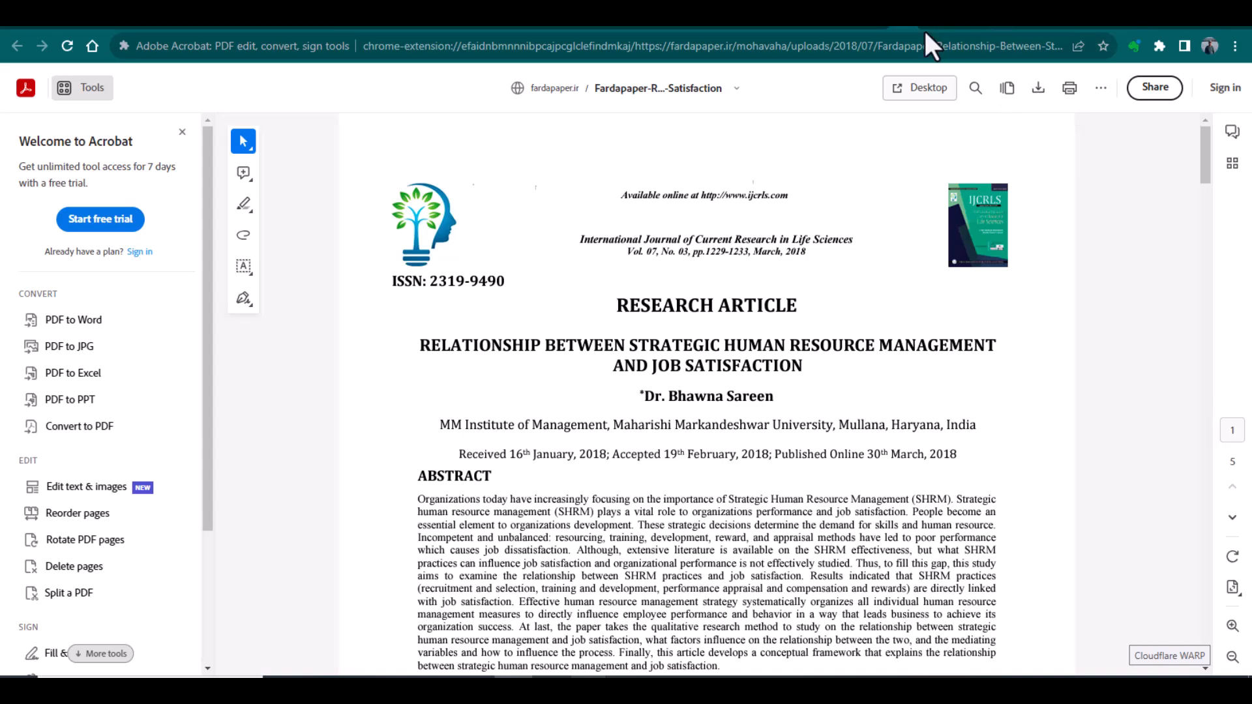
# Step: View the Wiley article's PDF tab, then return to the Scholar results
pyautogui.click(207, 46)
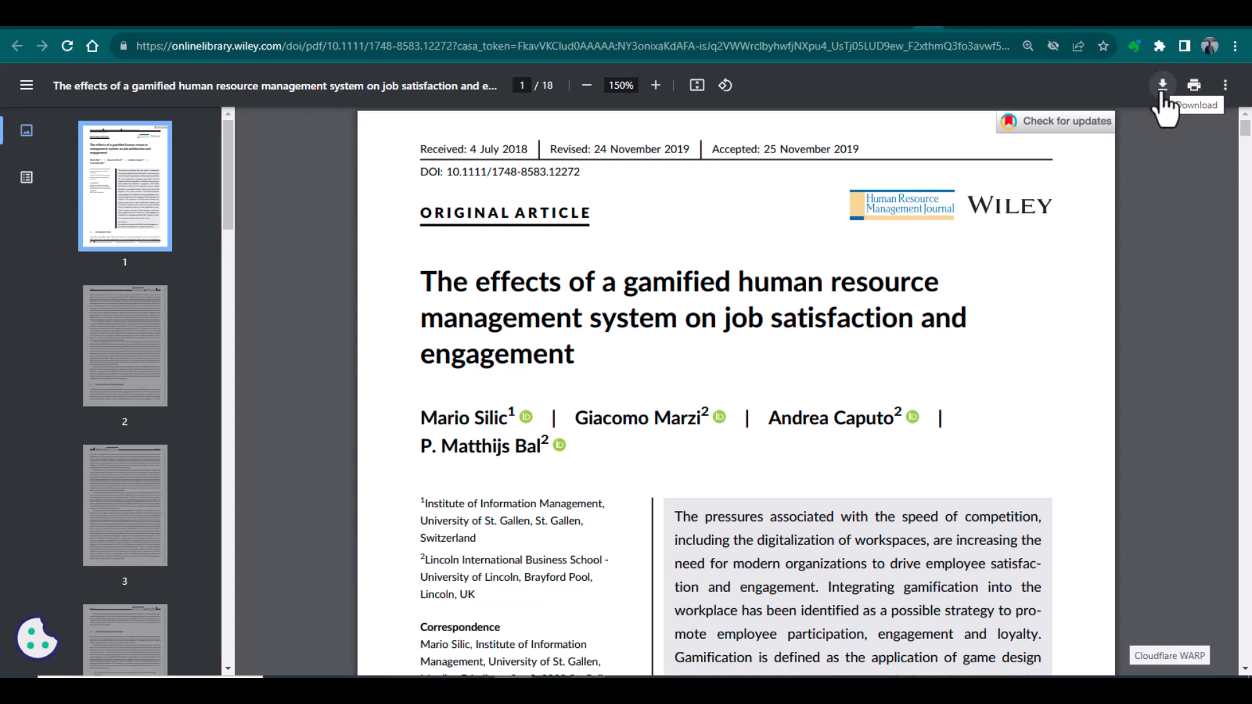
pyautogui.click(18, 46)
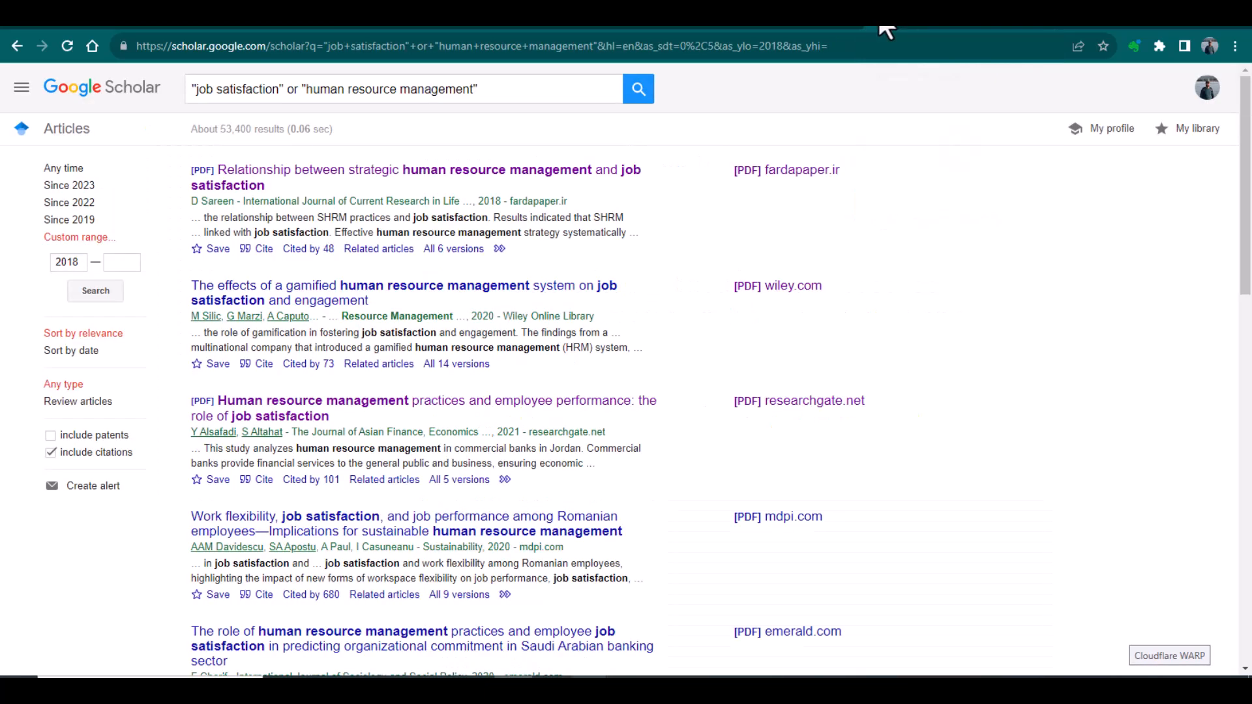
pyautogui.moveTo(730, 255)
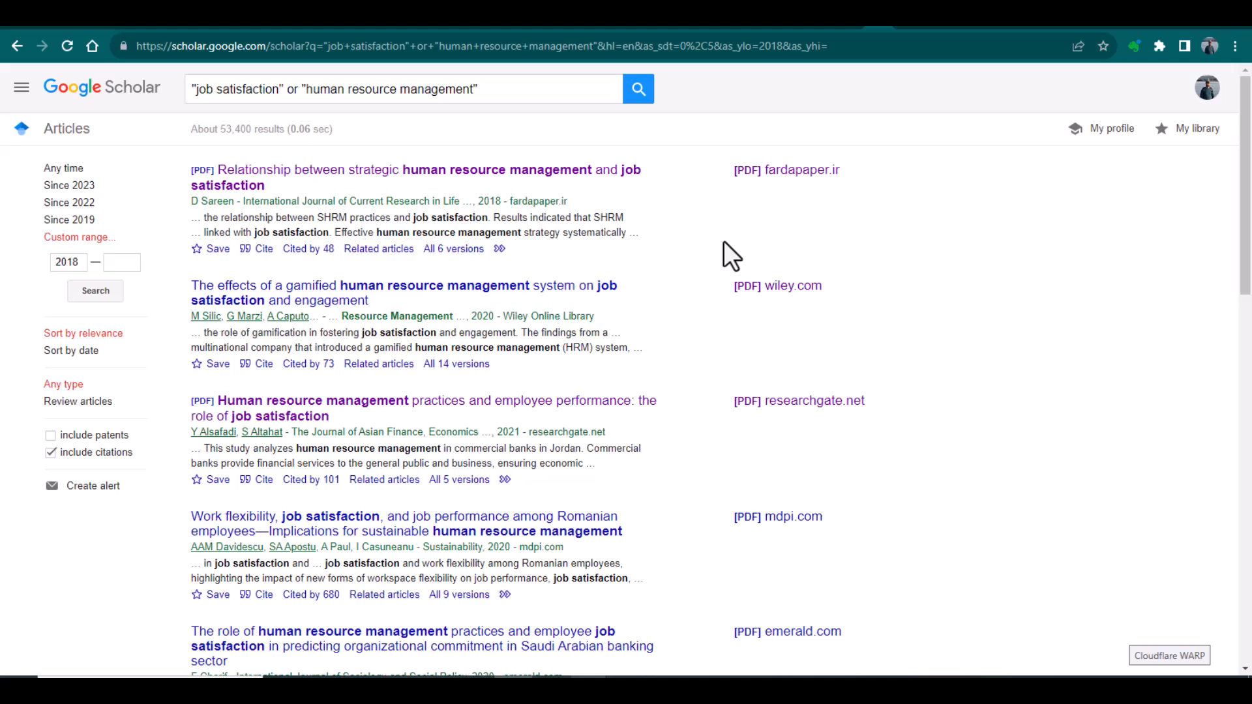